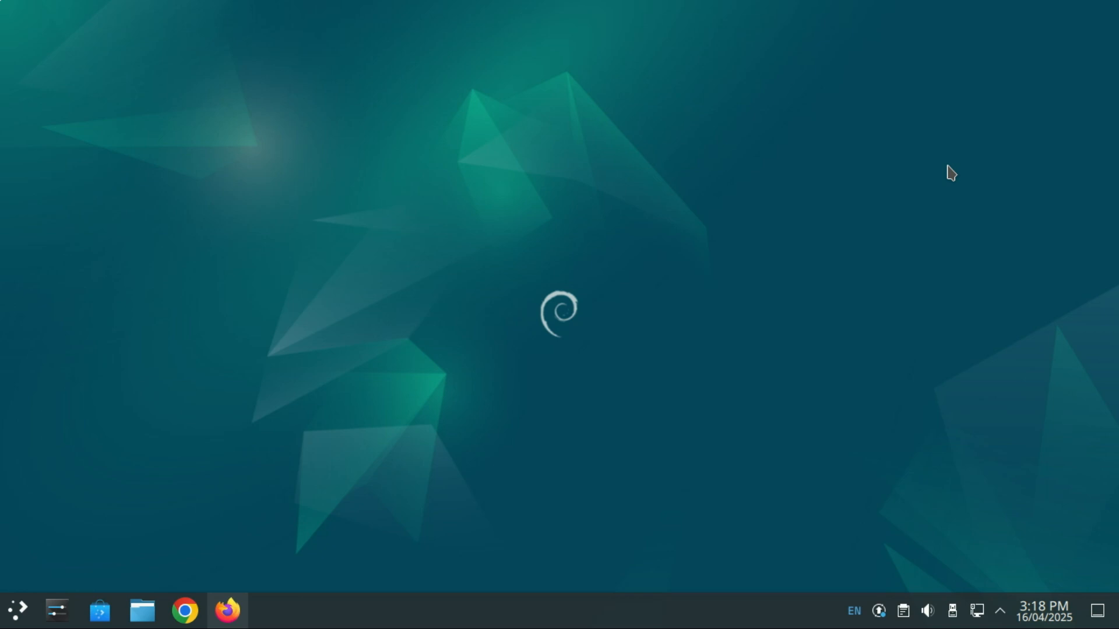
mouse_move(66, 532)
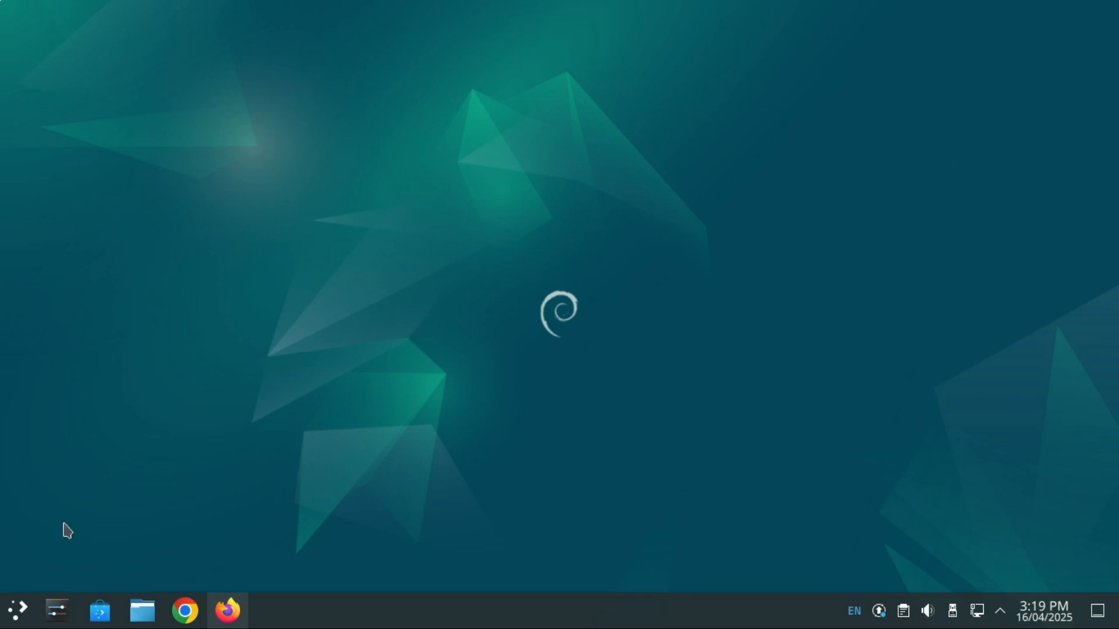
- Launch Konsole from the application launcher by searching 'term' and maximize its window
click(18, 610)
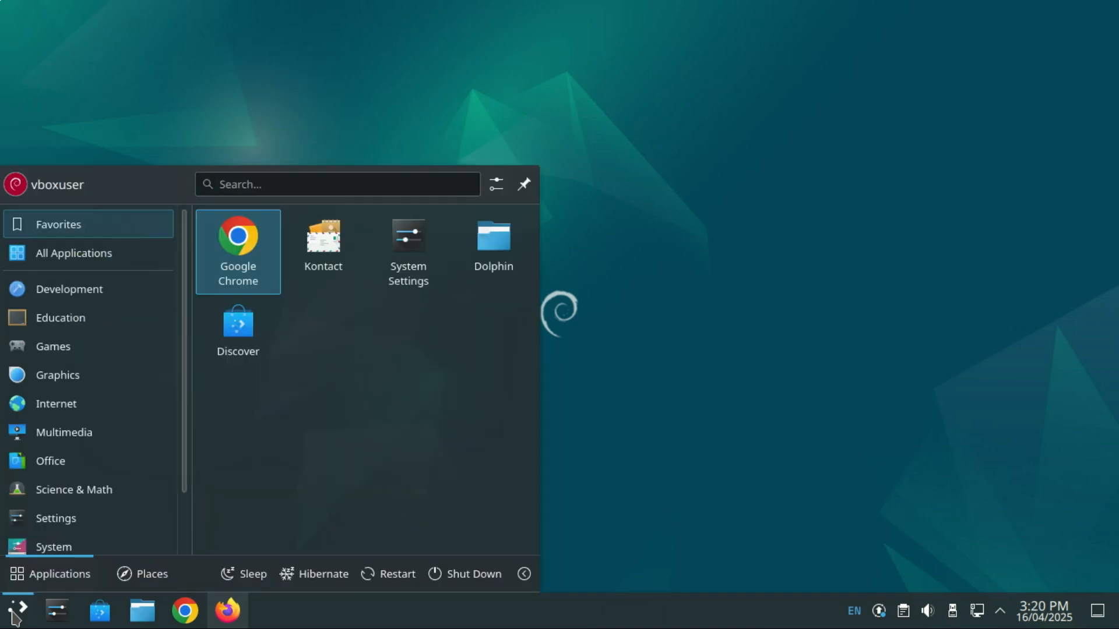
text(term)
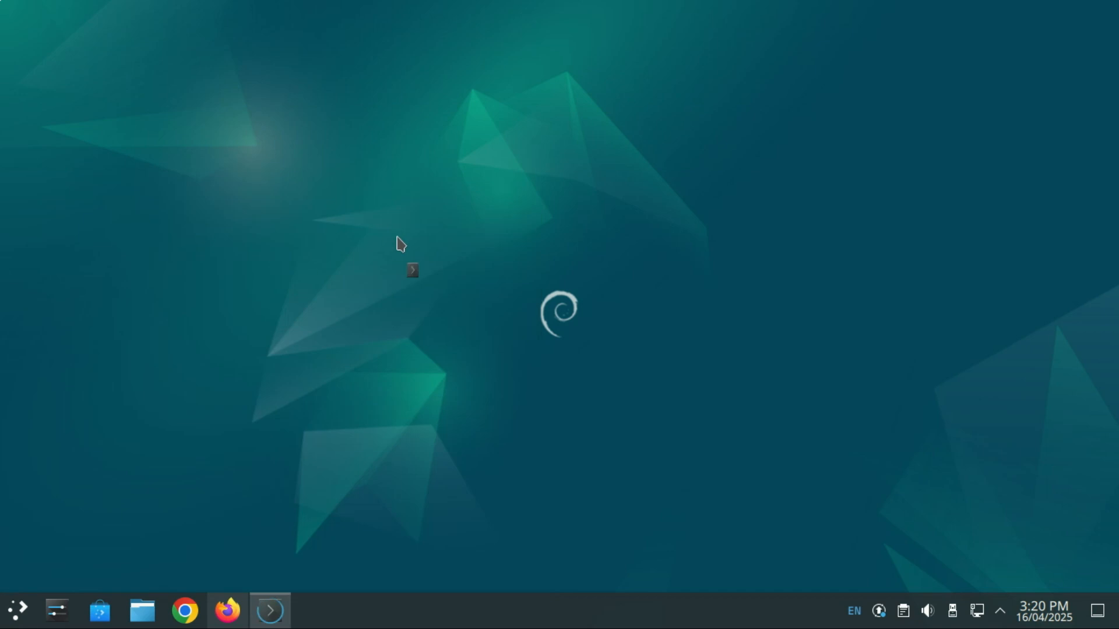
click(269, 609)
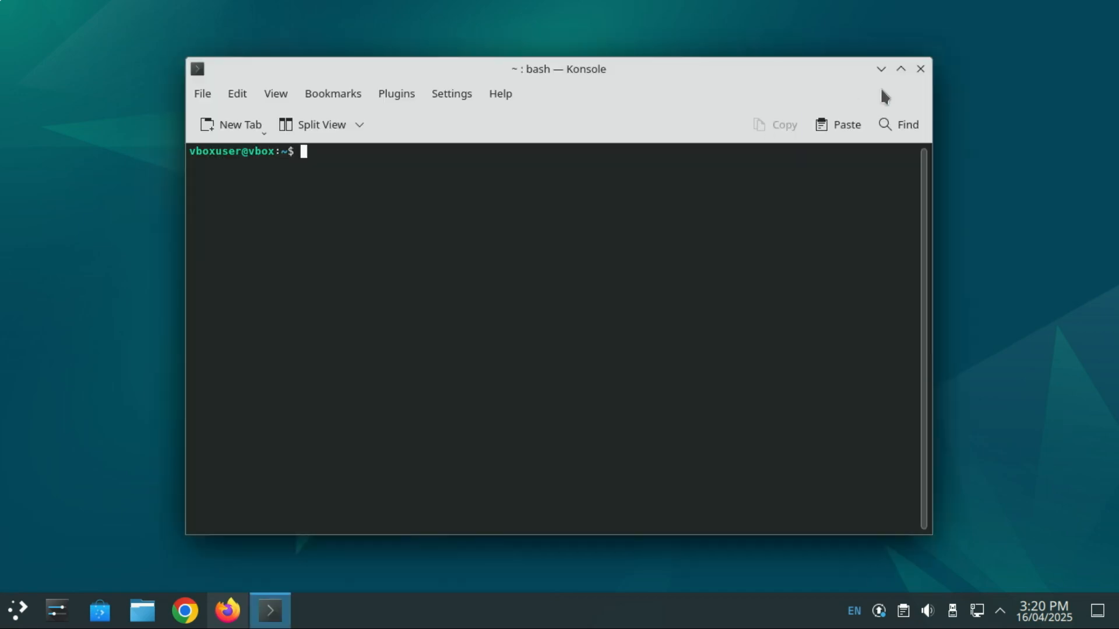
click(899, 69)
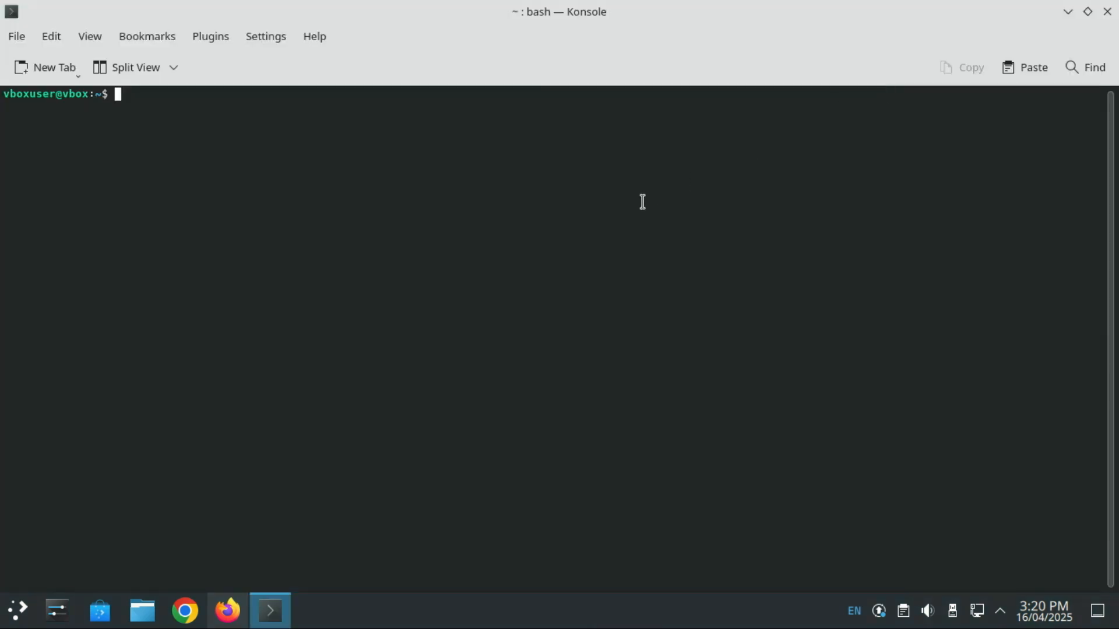
- Enter 'sudo apt update' at the prompt without running it and glance at the View menu
text(sudo)
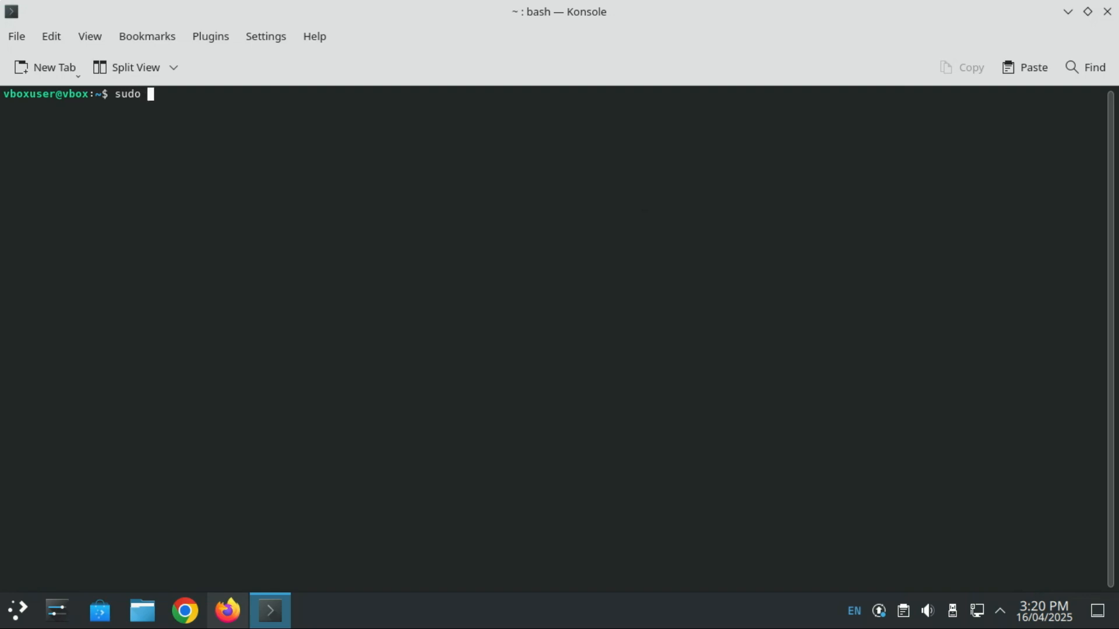
text(apt u)
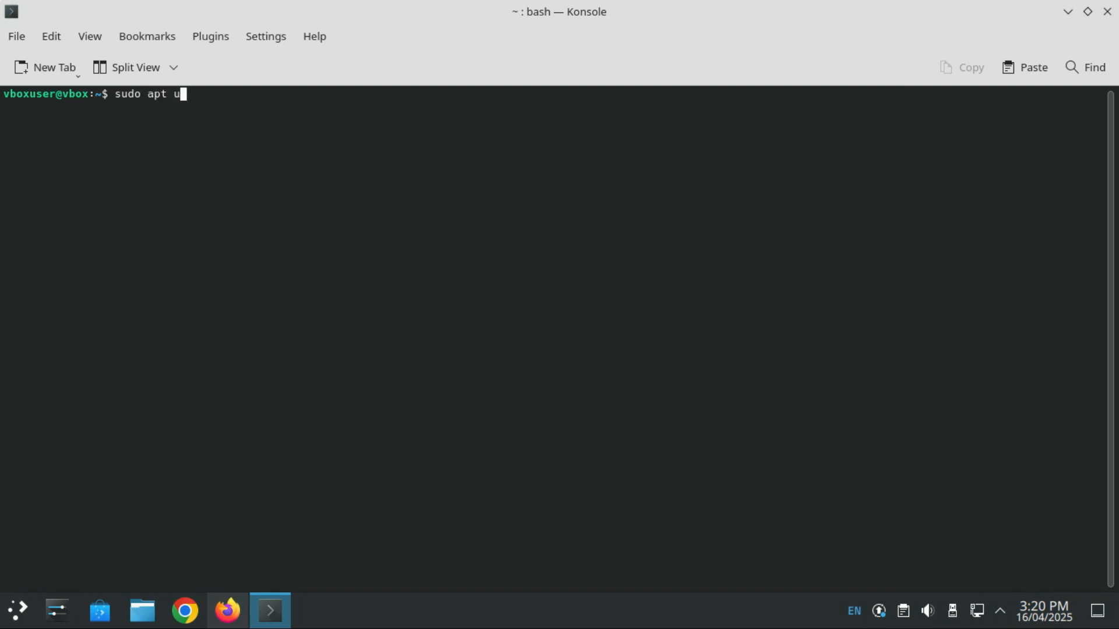
text(pdate)
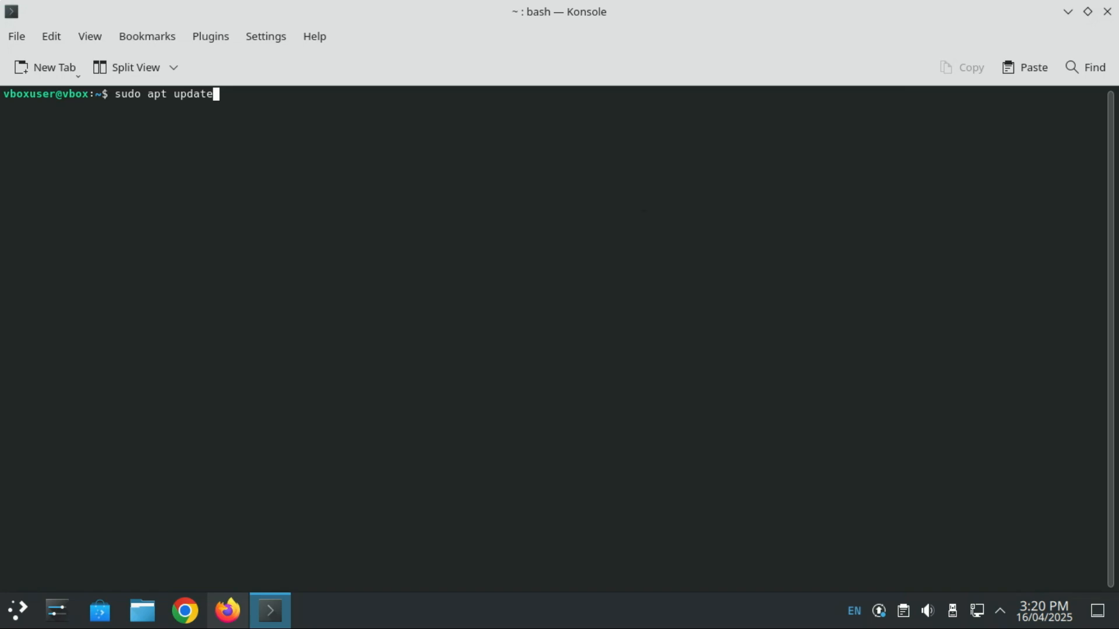
mouse_move(128, 68)
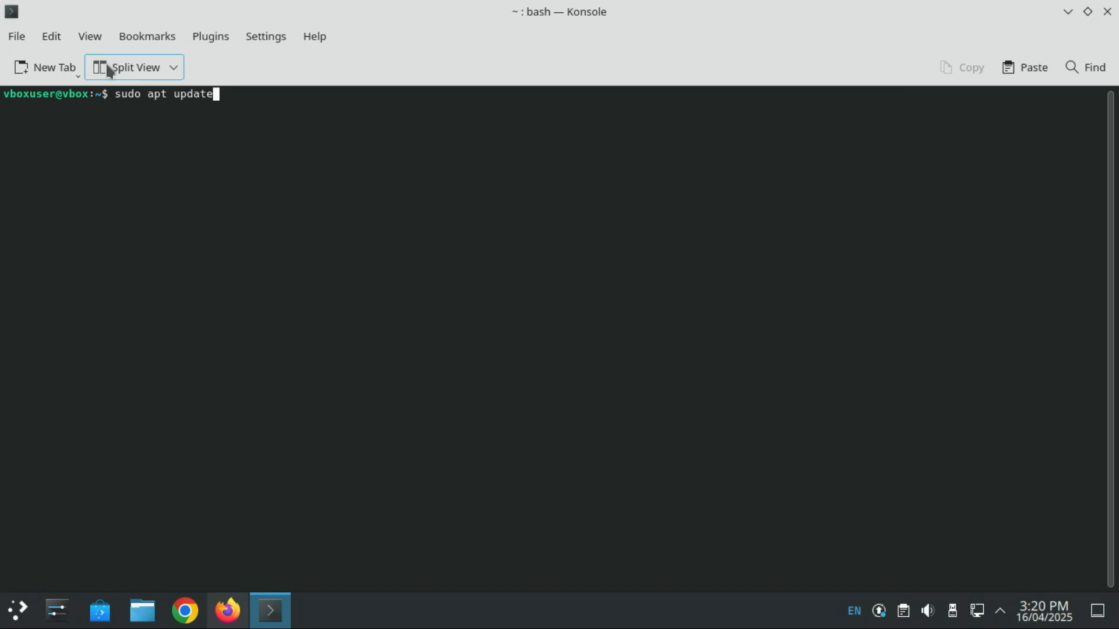
click(88, 36)
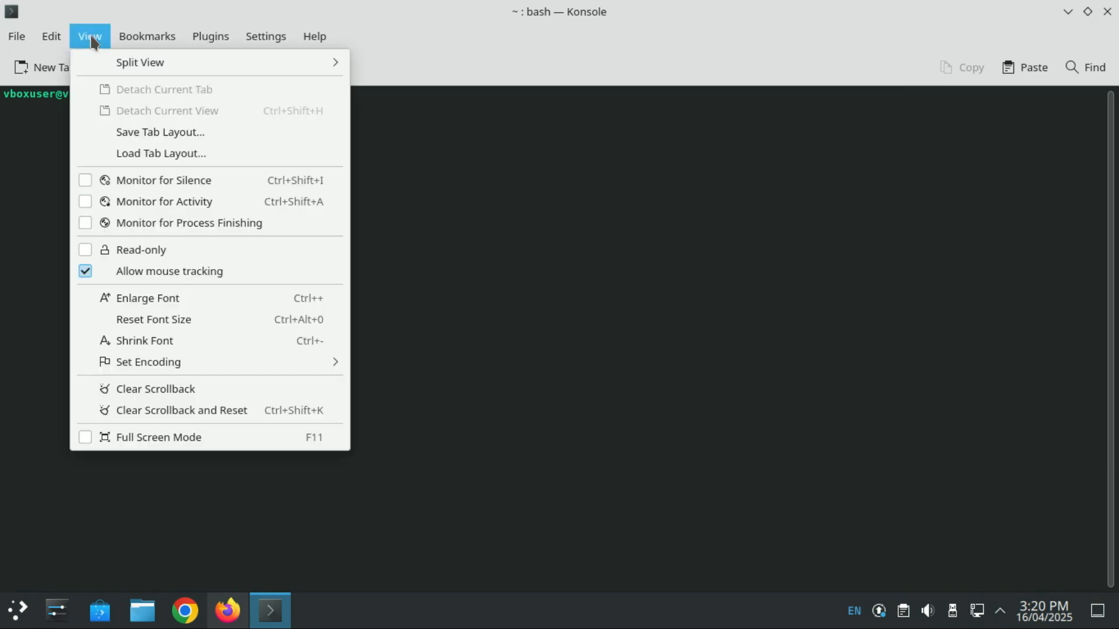
mouse_move(128, 114)
text(sudo apt update)
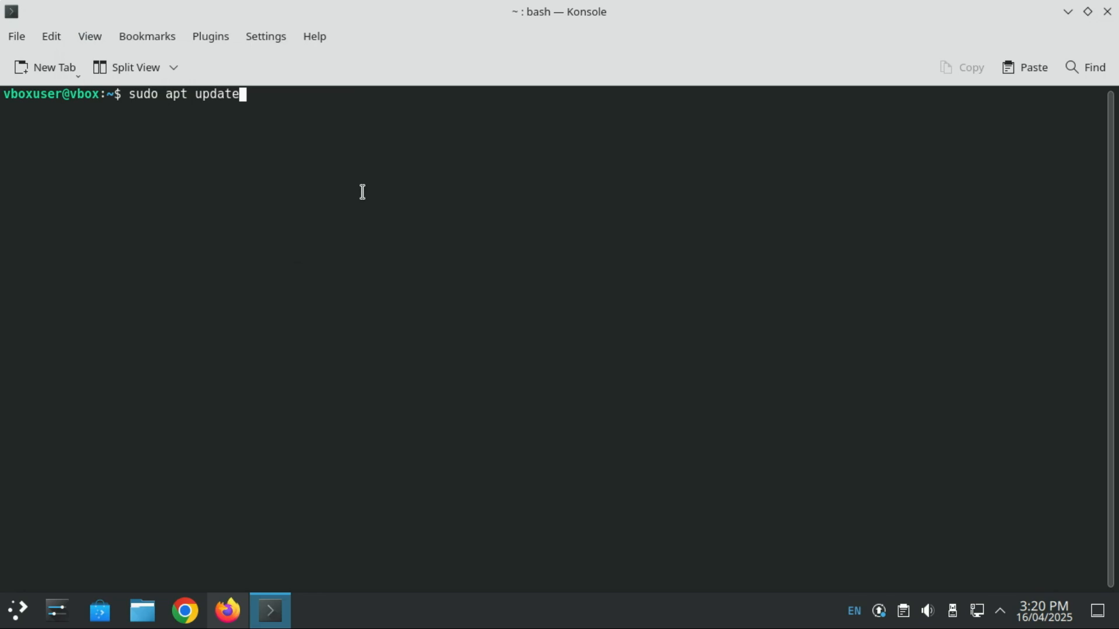
- Run 'sudo apt update' with the administrator password to refresh the package lists
key(Return)
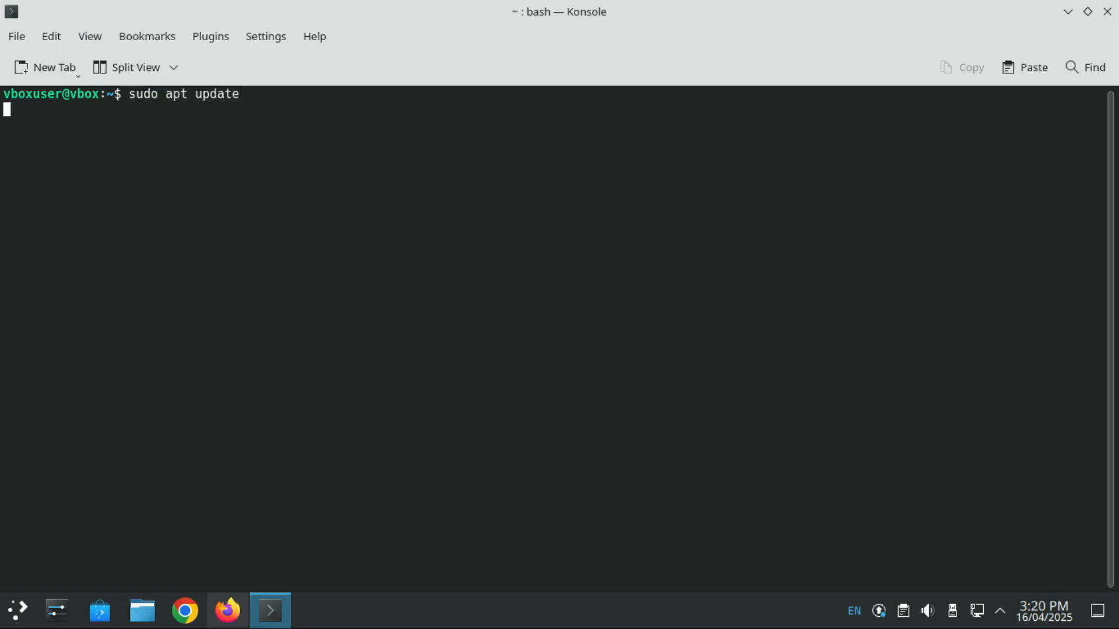
key(Return)
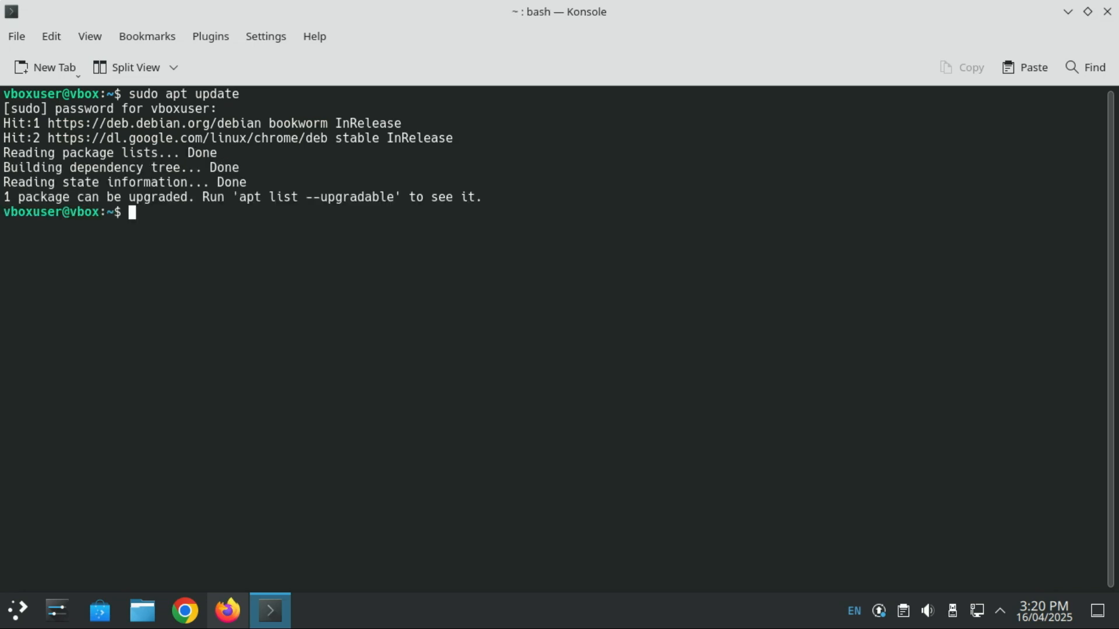
- Run 'sudo apt upgrade' to bring google-chrome-stable up to date
text(sudo)
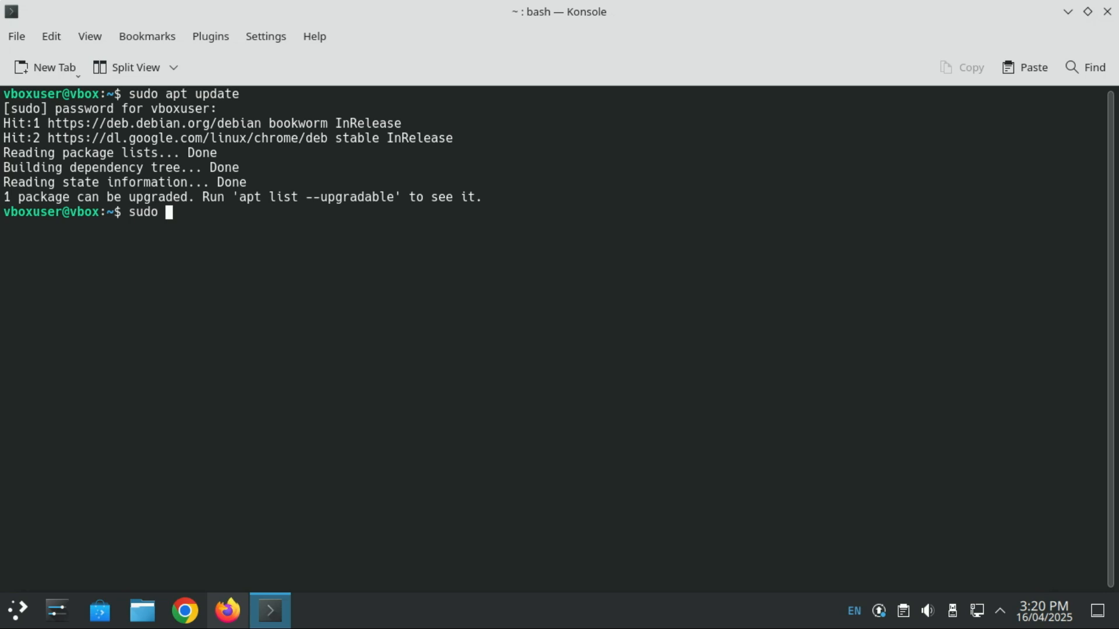
text(apt up)
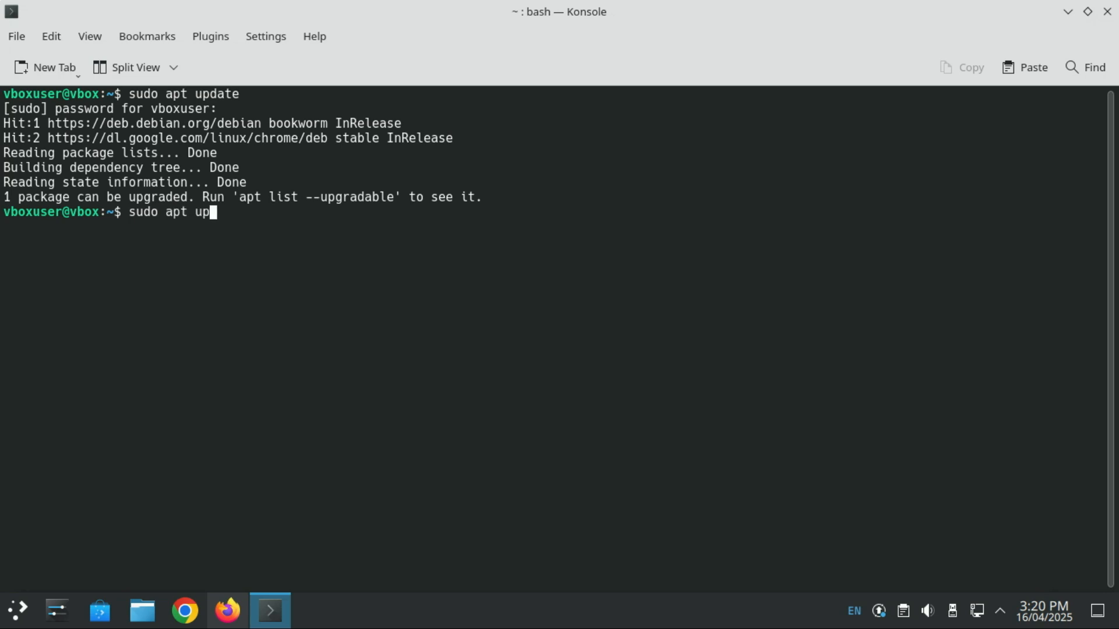
key(Return)
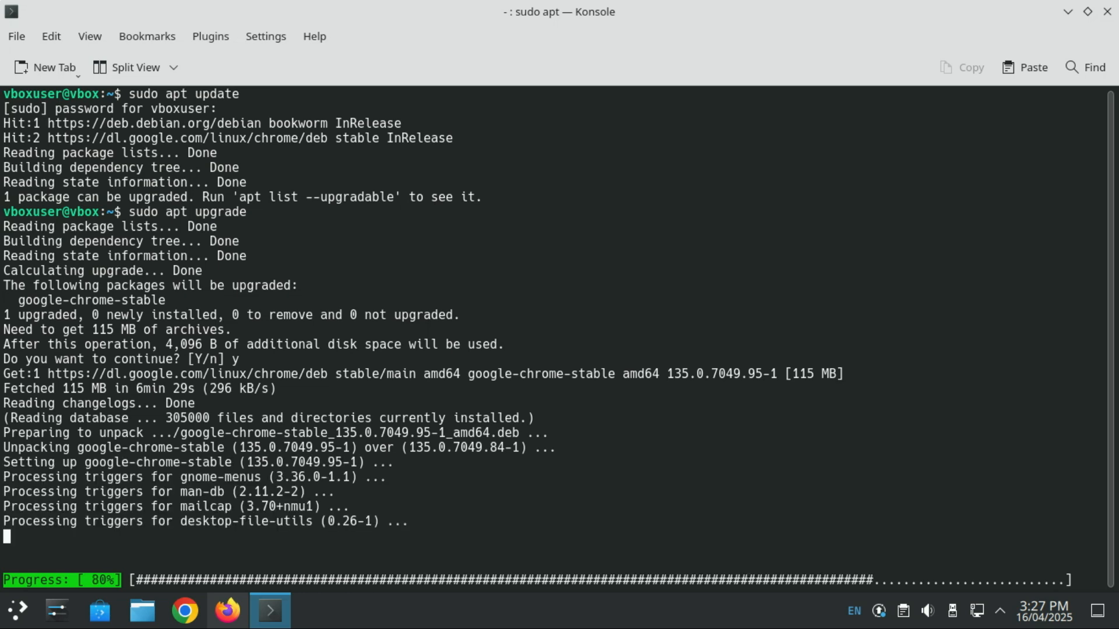
text(clear)
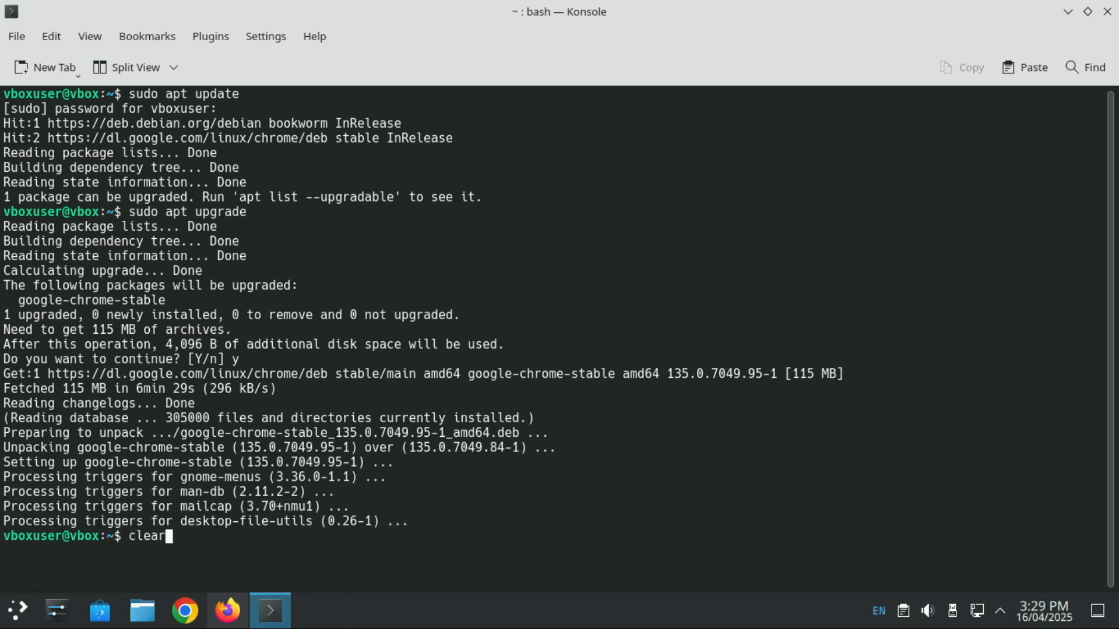
- Run 'sudo apt install docker.io' without -y, confirming the 15 new packages with y
text(sudo apt install docker.io -y)
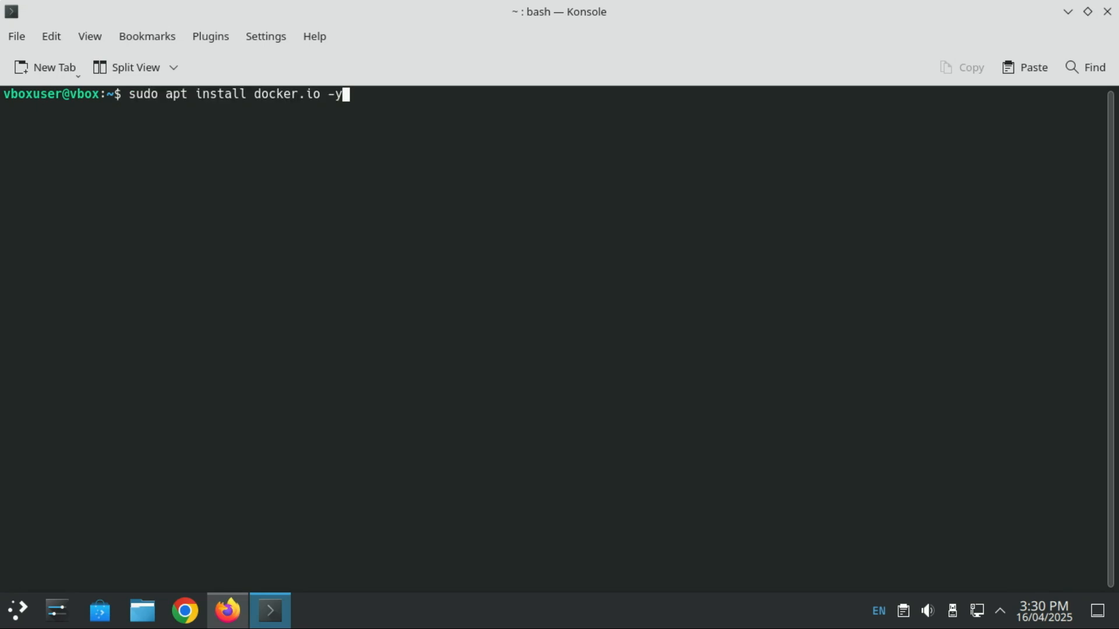
key(BackSpace)
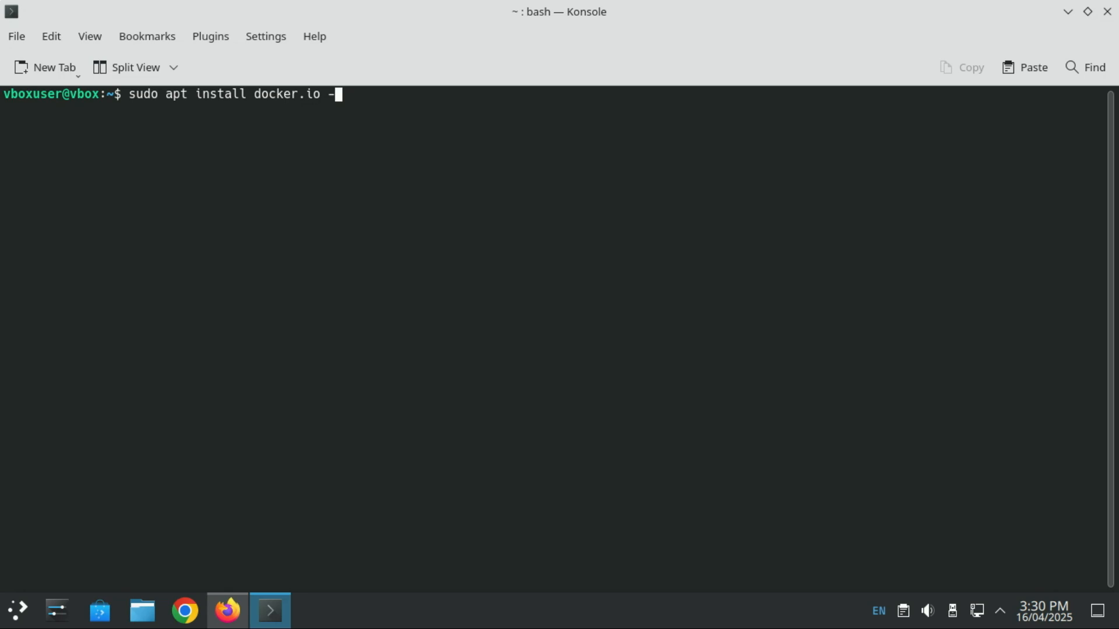
key(BackSpace)
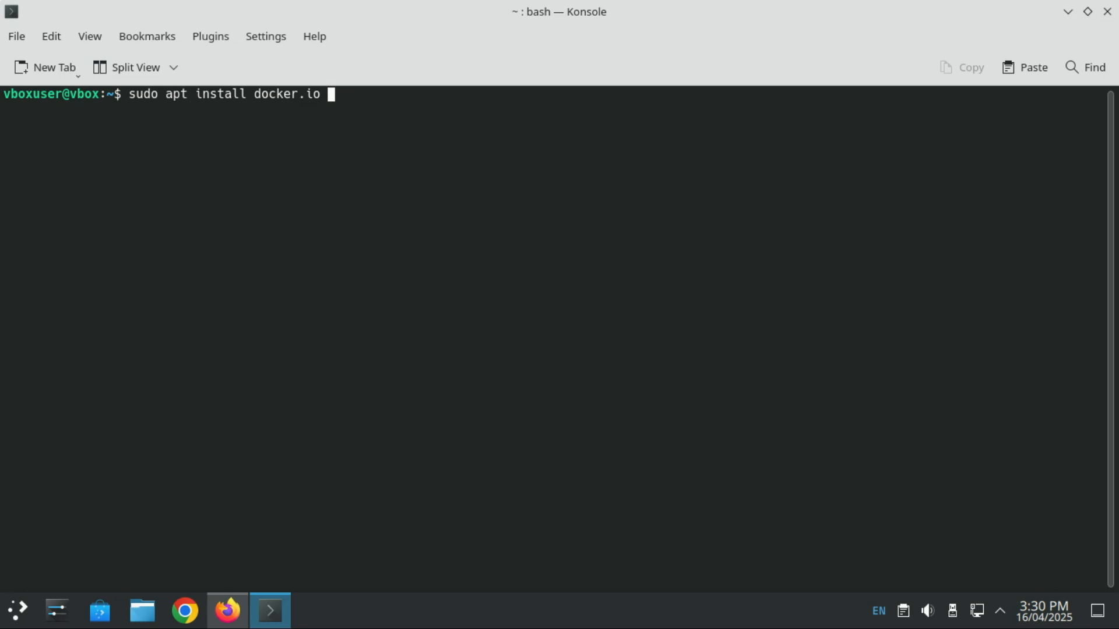
key(Return)
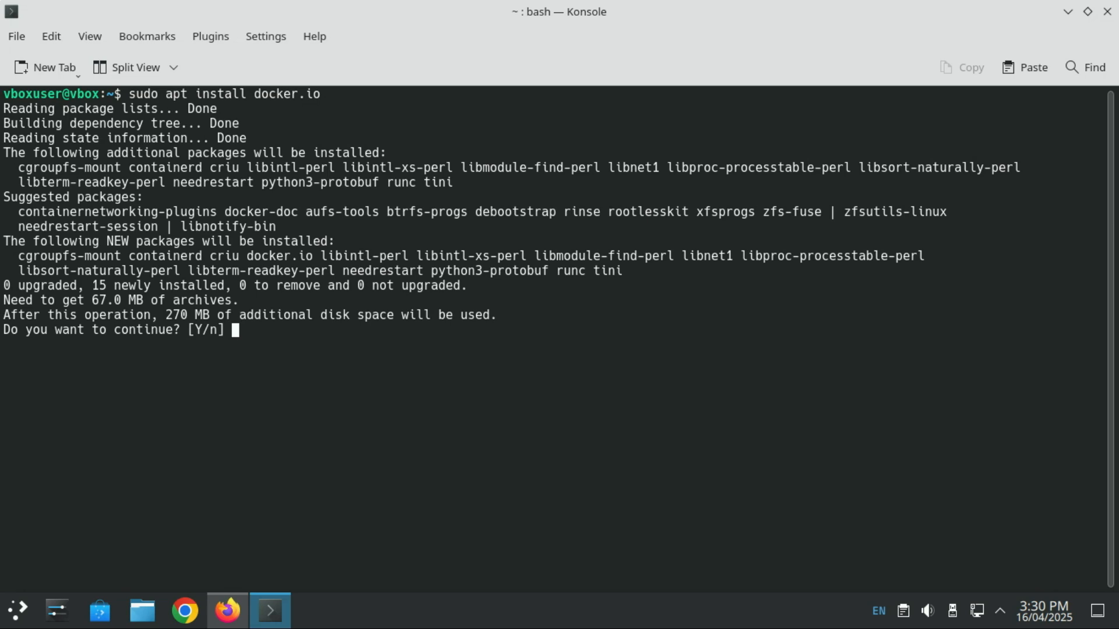
text(y)
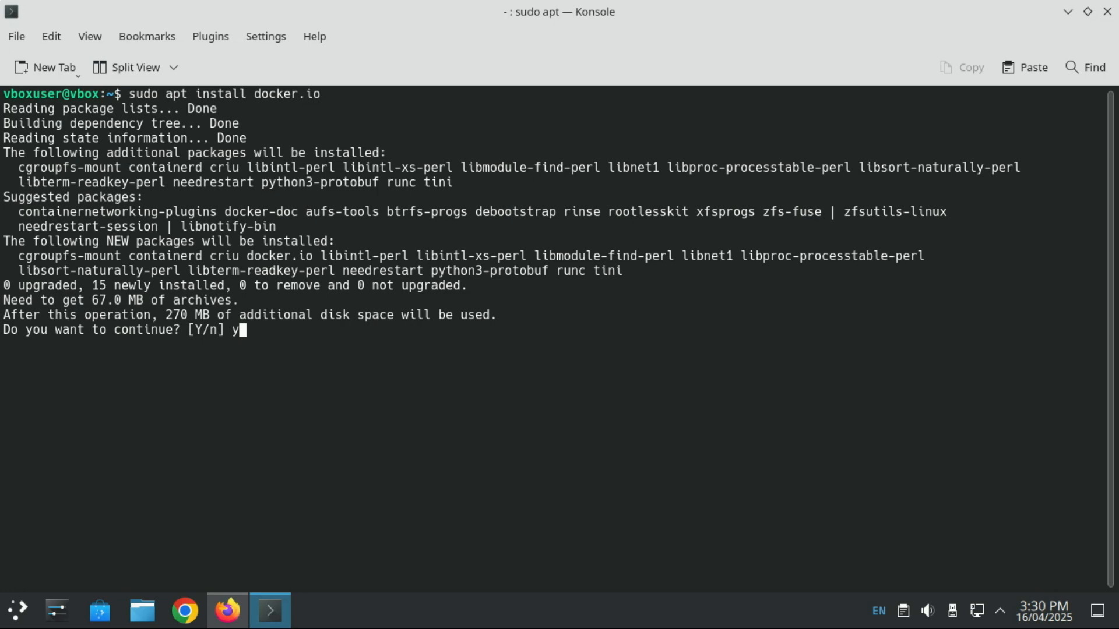
key(Return)
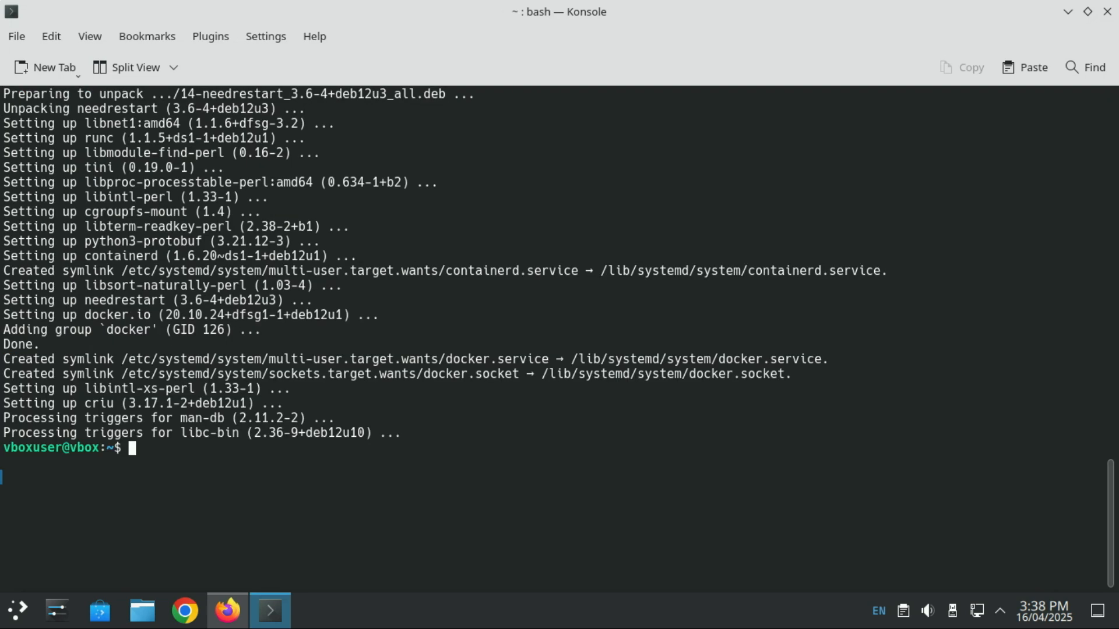
text(c)
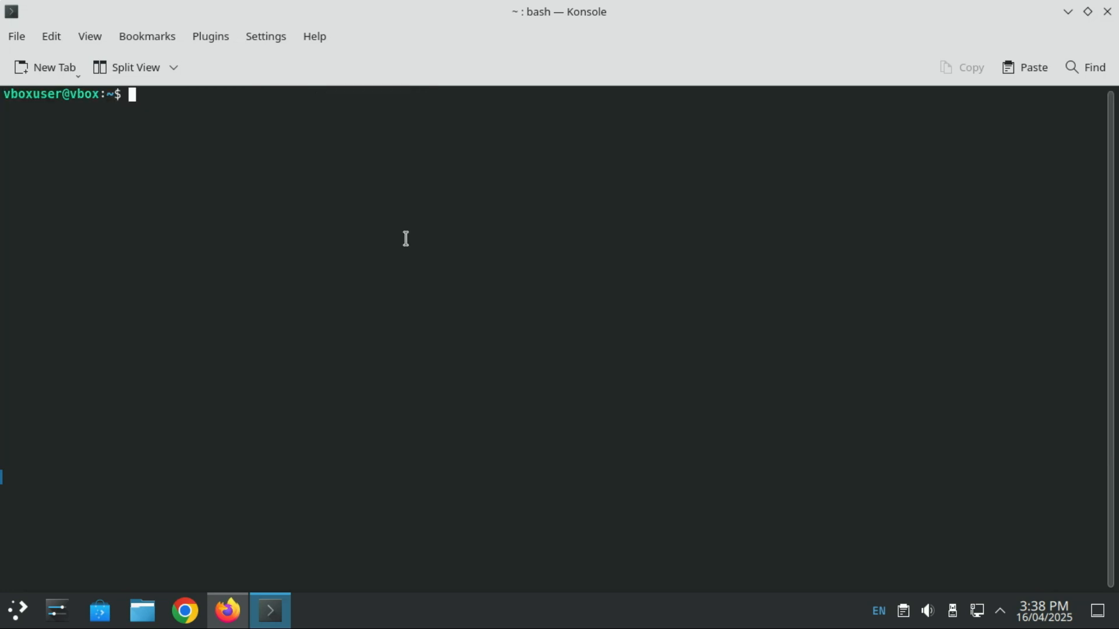
mouse_move(215, 372)
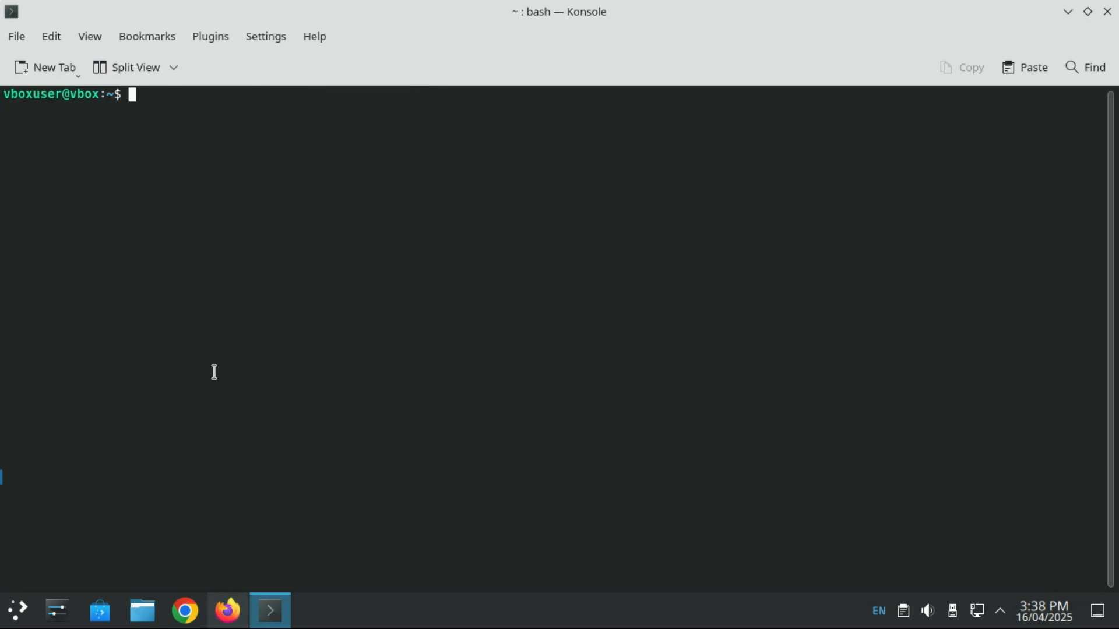
- Run 'docker --version' to confirm Docker 20.10.24+dfsg1 is installed
text(docker)
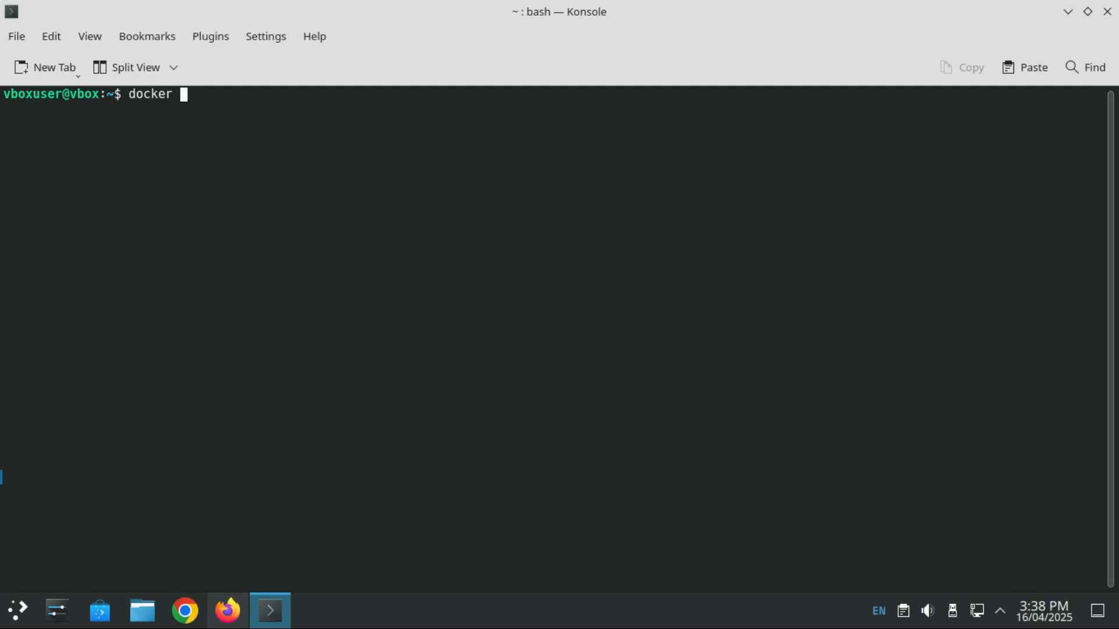
text(--ve)
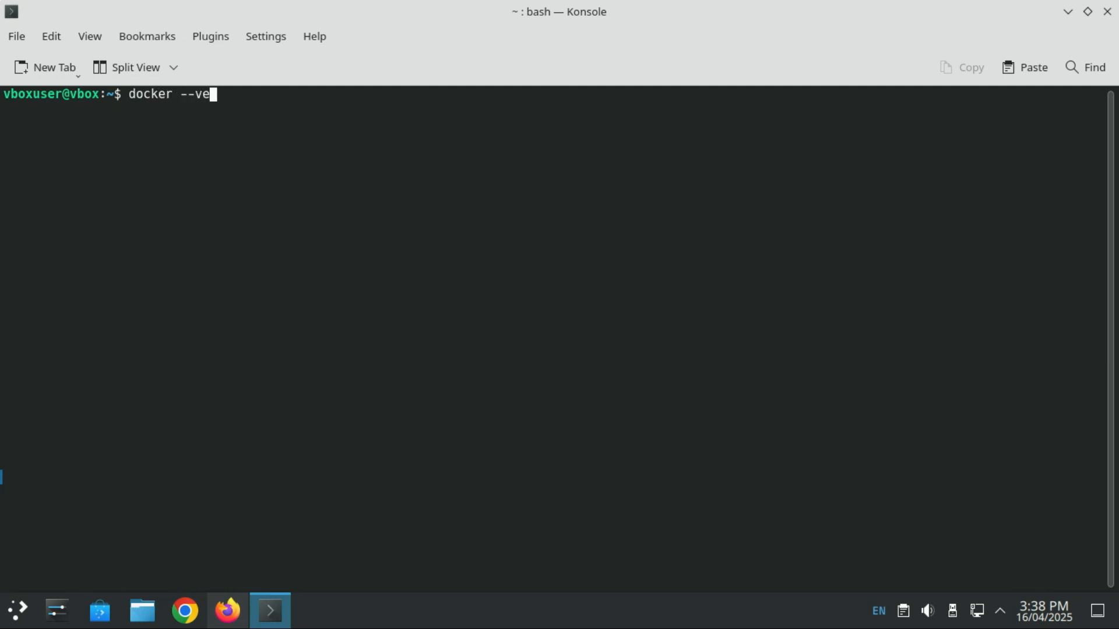
text(rsion)
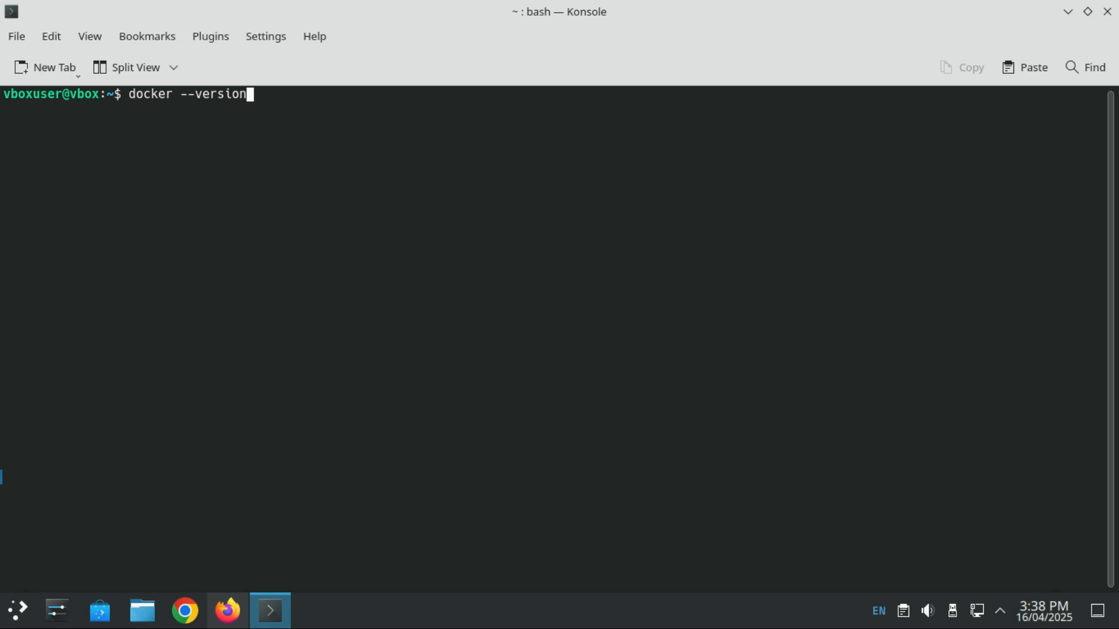
key(Return)
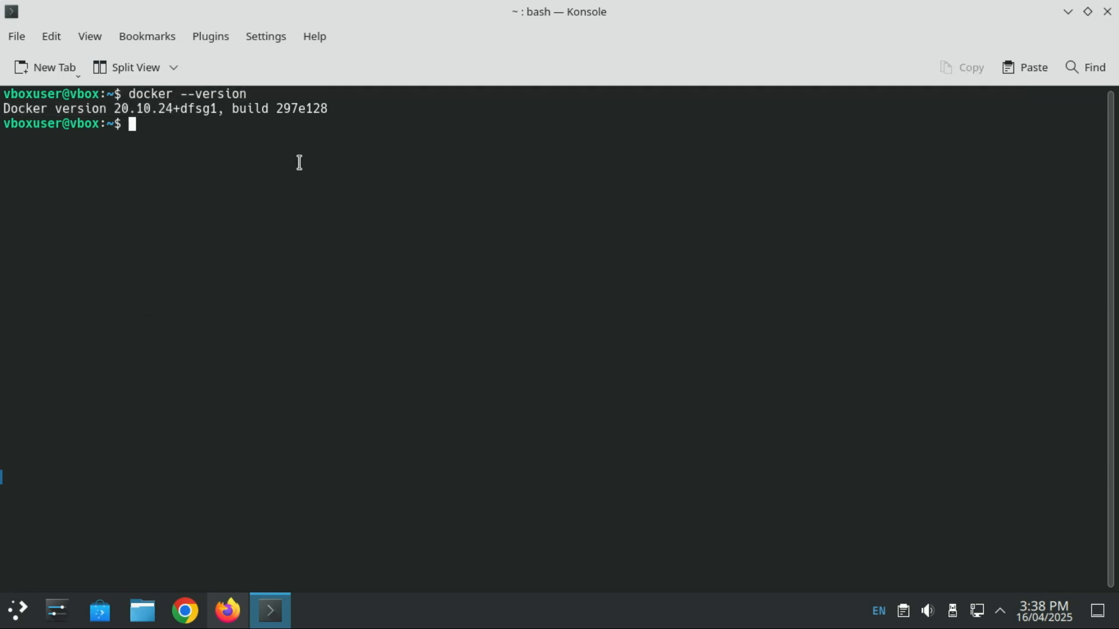
- Run 'sudo apt install gnupg apt-transport-https ca-certificates curl', all already newest, then clear
text(sudo apt install gnupg apt-transport-https ca-certificates curl)
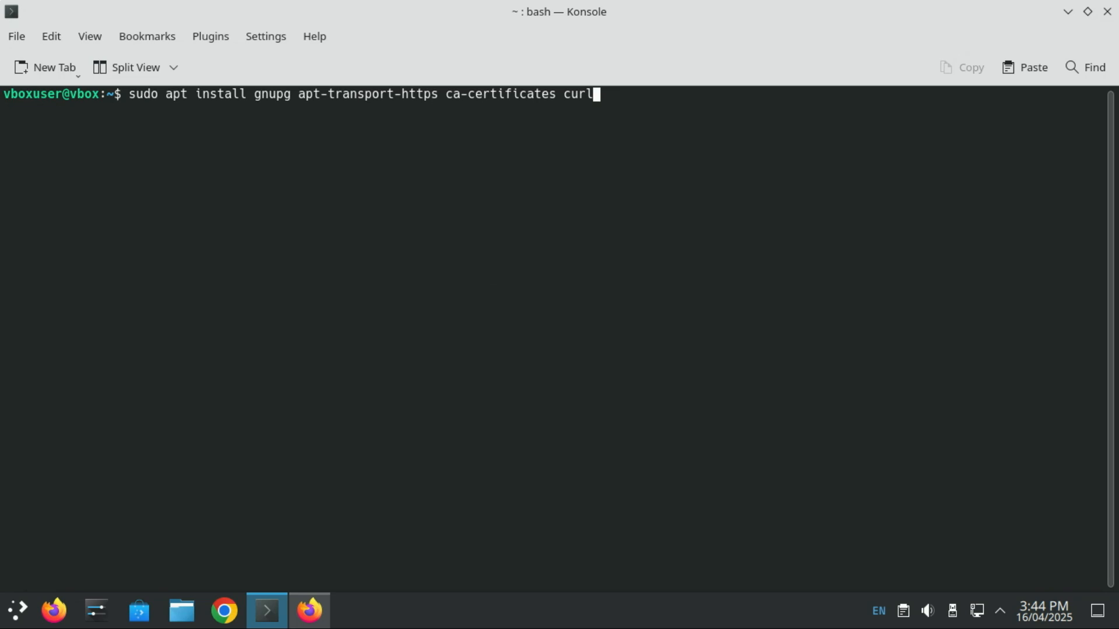
key(Return)
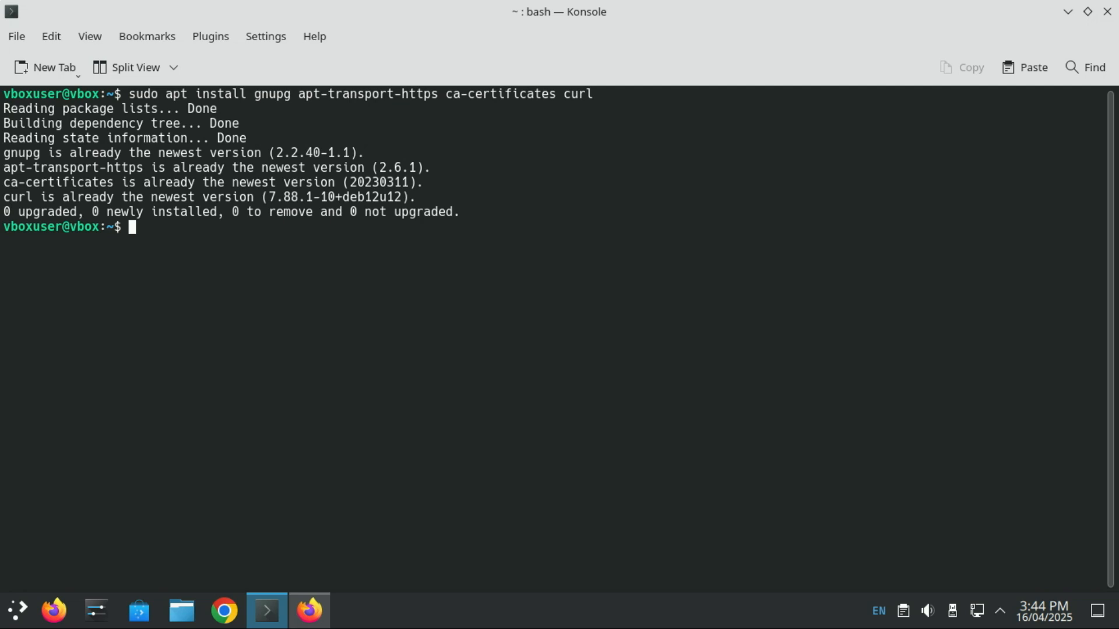
text(clear)
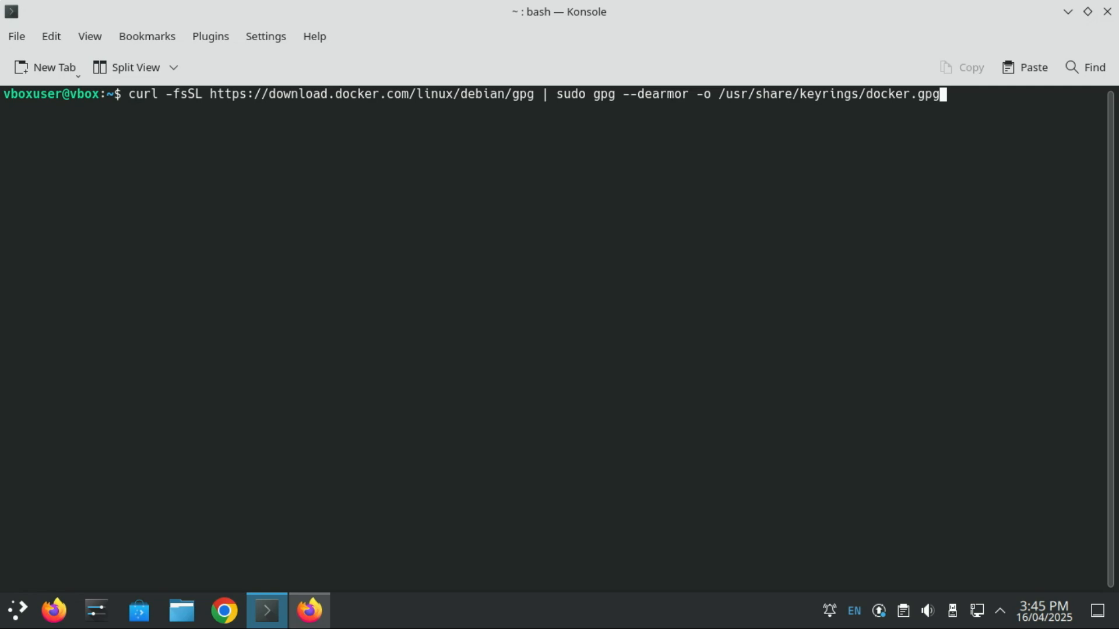
- Run the curl | gpg --dearmor command saving Docker's key to /usr/share/keyrings/docker.gpg
key(Return)
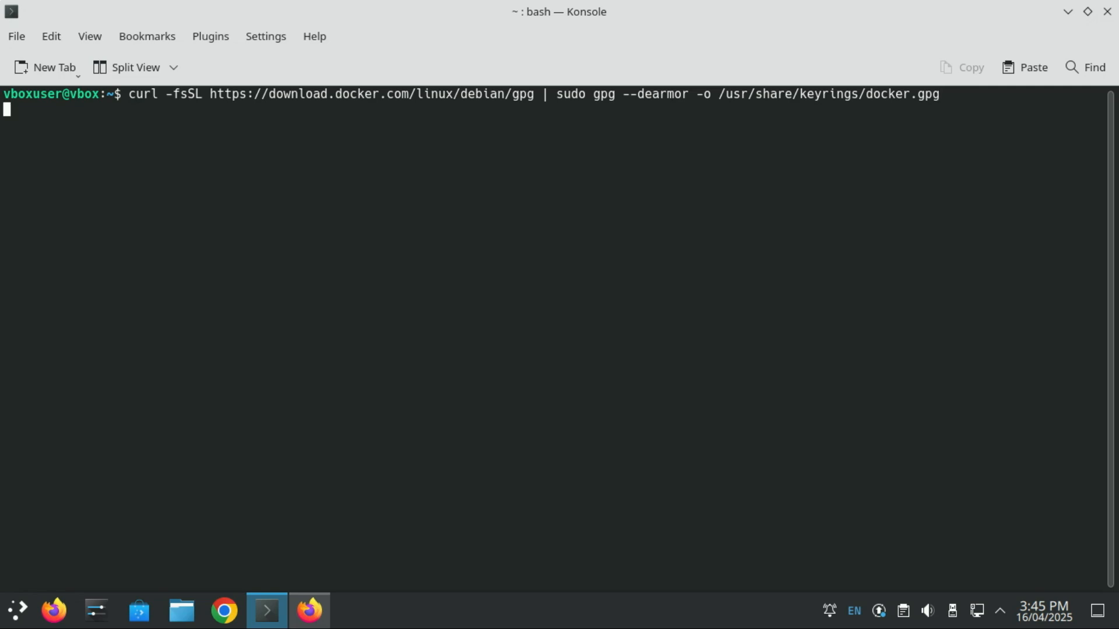
key(Return)
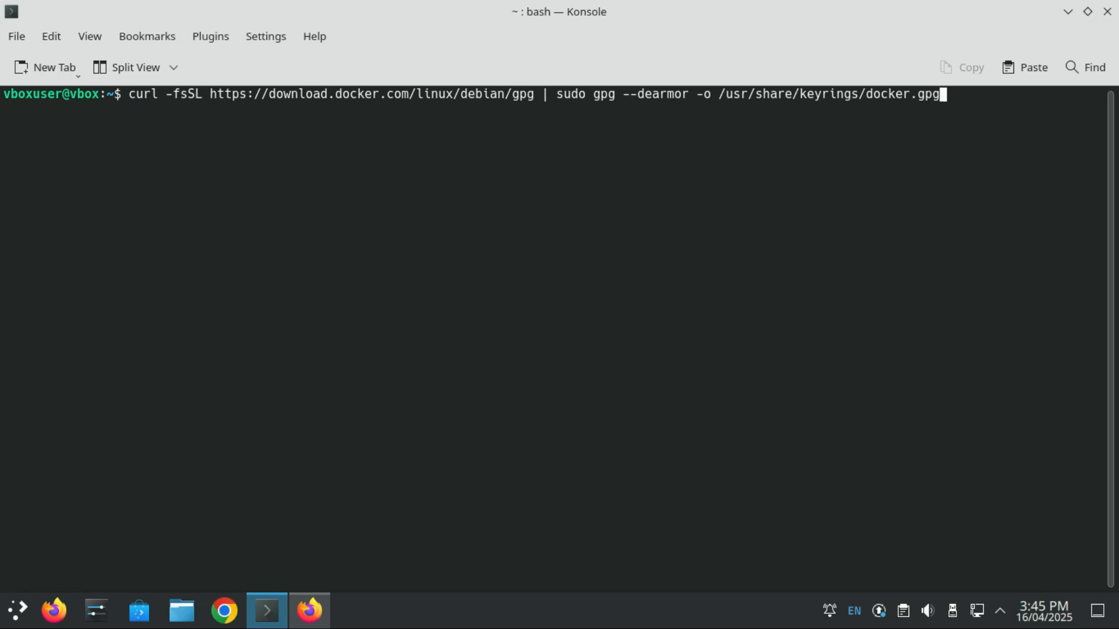
key(Return)
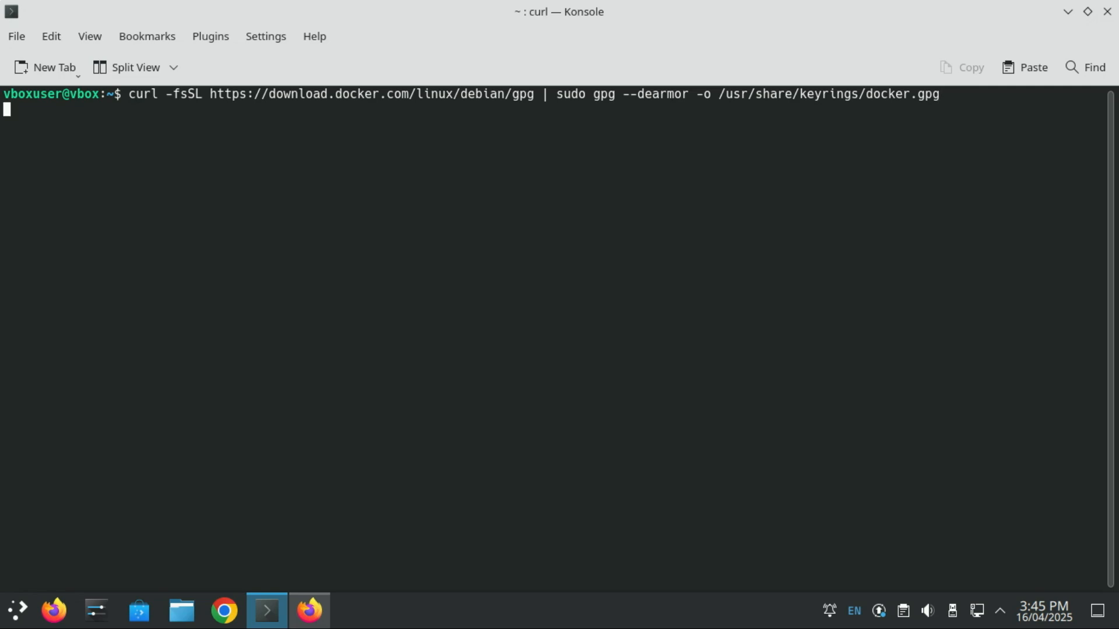
key(Return)
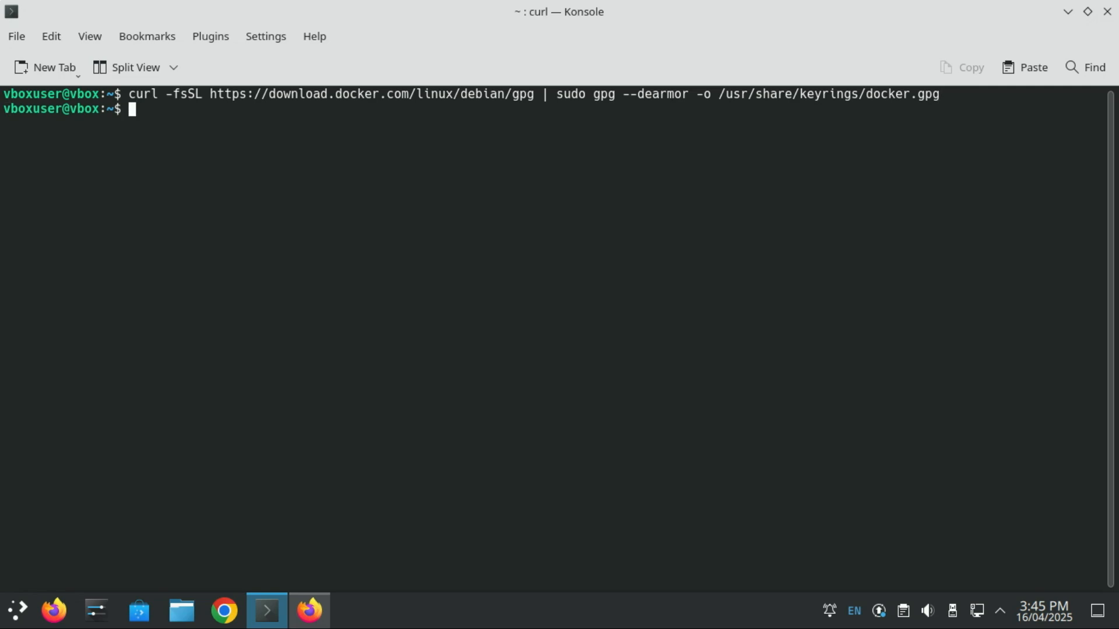
text(echo "deb [arch=$(dpkg --print-architecture) signed-by=/usr/share/keyrings/docker.gpg] https://download.docker.com/linux/debian bookworm stable" | sudo tee /etc/apt/sources.list.d/docker.list > /dev/null)
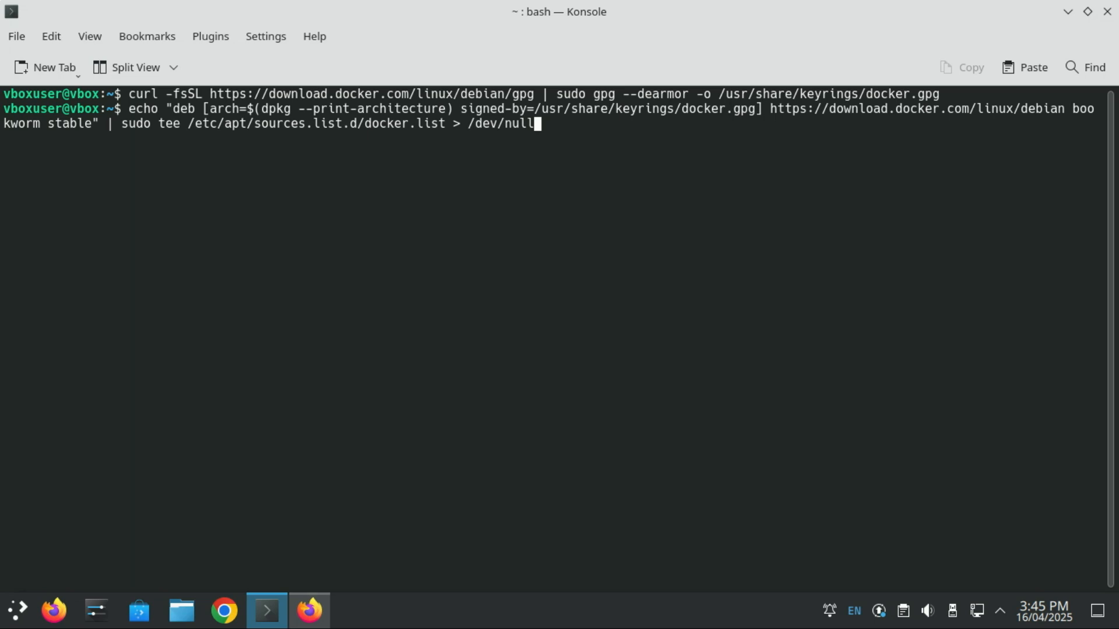
- Write the bookworm stable repo entry to /etc/apt/sources.list.d/docker.list via sudo tee
key(Return)
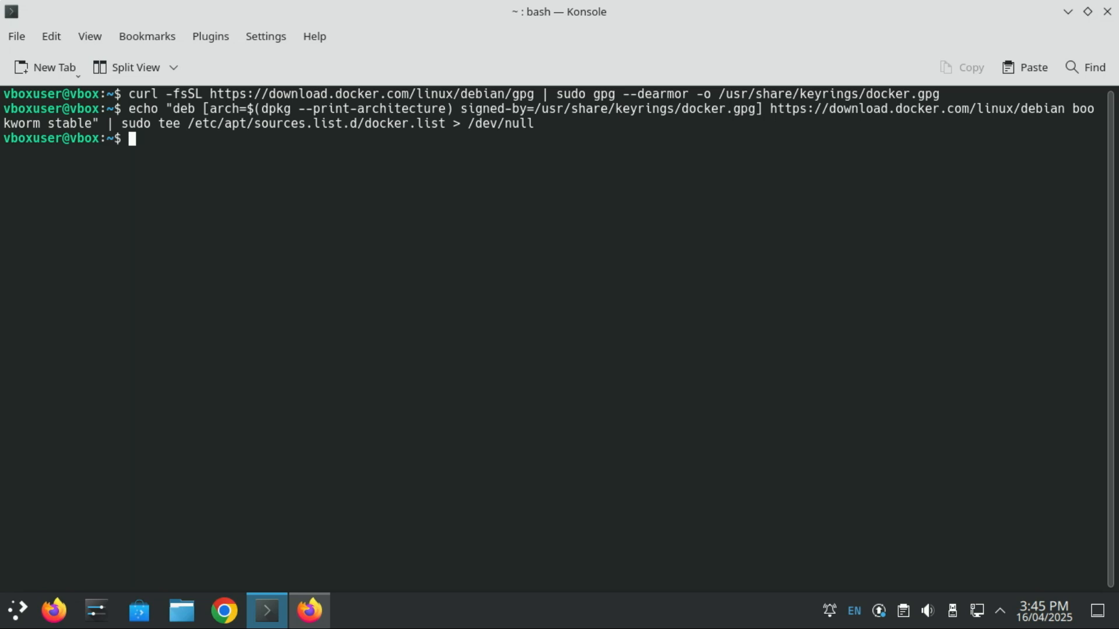
mouse_move(382, 435)
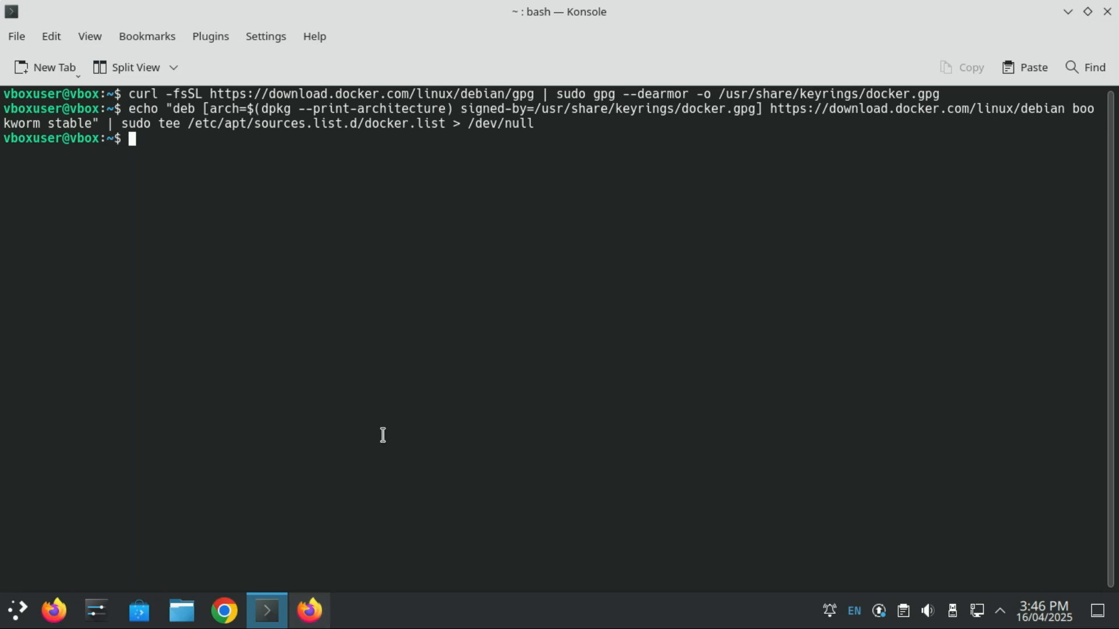
- Run 'sudo apt update' to fetch the Docker bookworm repository index
text(sudo a)
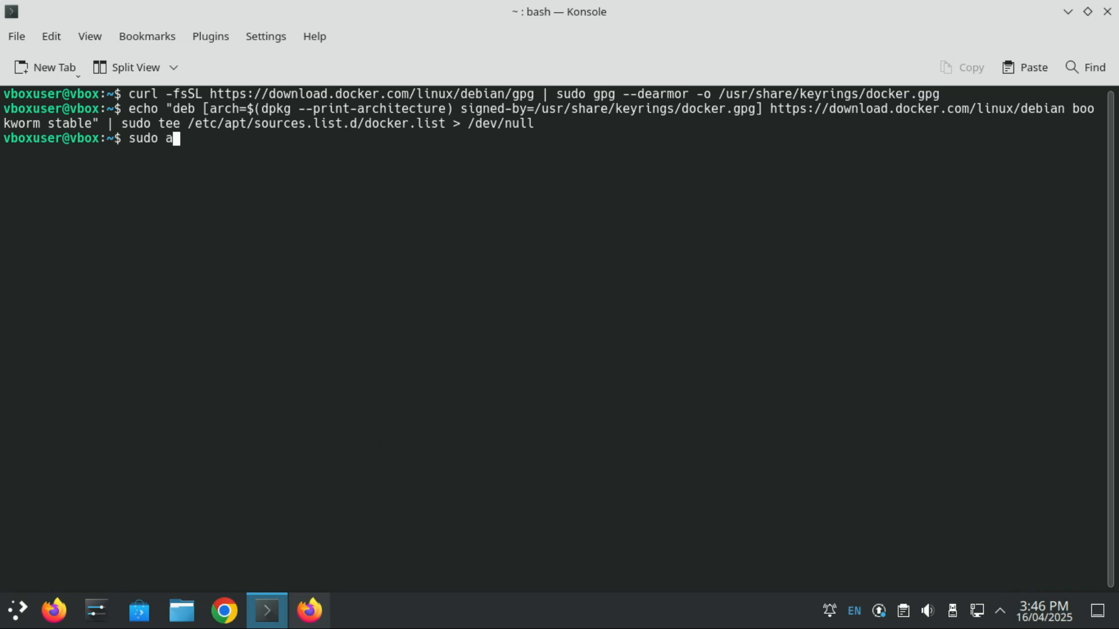
text(pt upda)
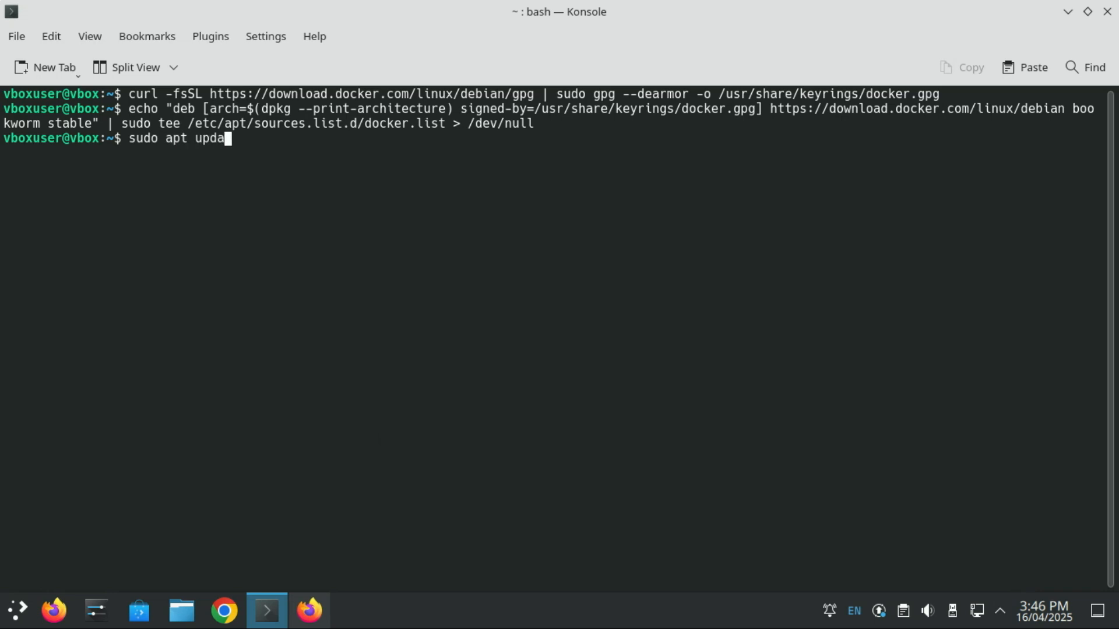
key(Return)
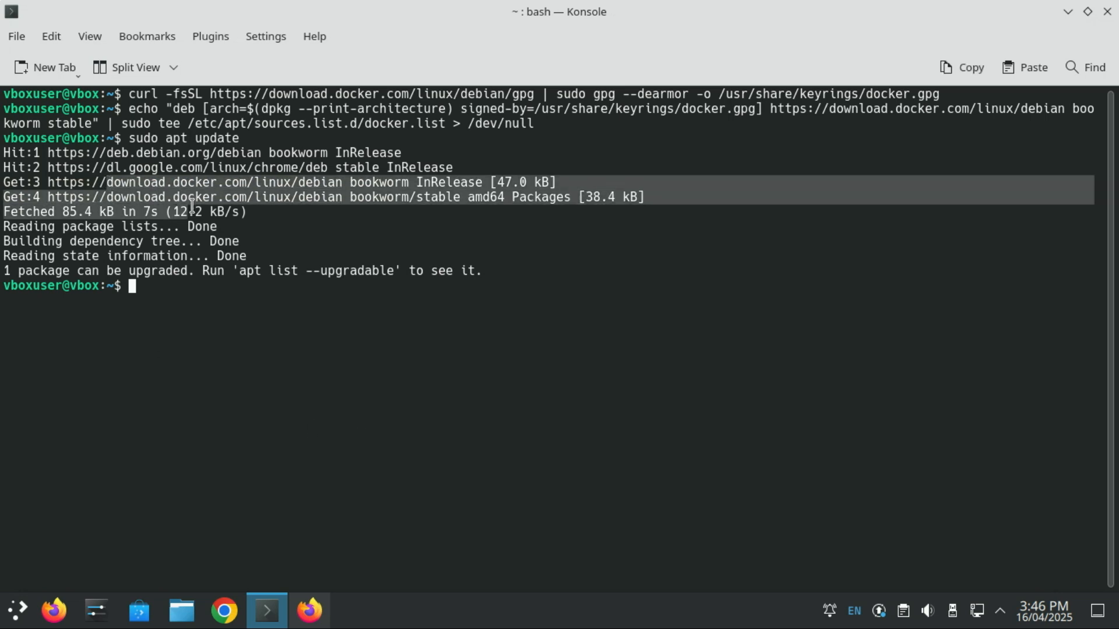
mouse_move(298, 536)
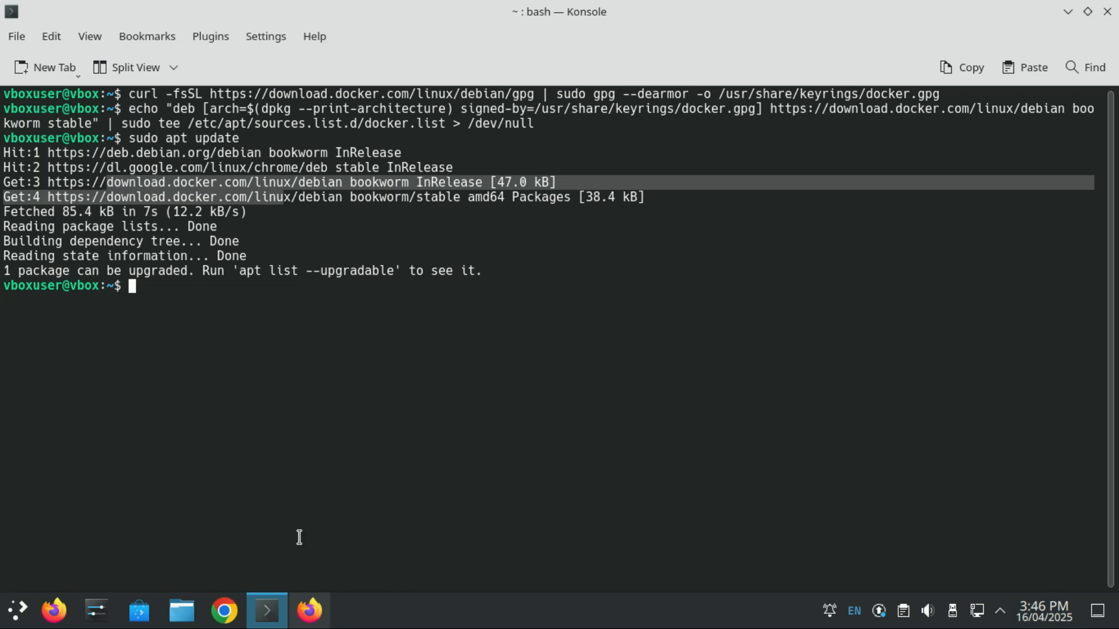
- Run 'sudo apt install docker-ce docker-ce-cli containerd.io', confirming the nine packages with y
text(sudo apt install docker-ce docker-ce-cli containerd.io)
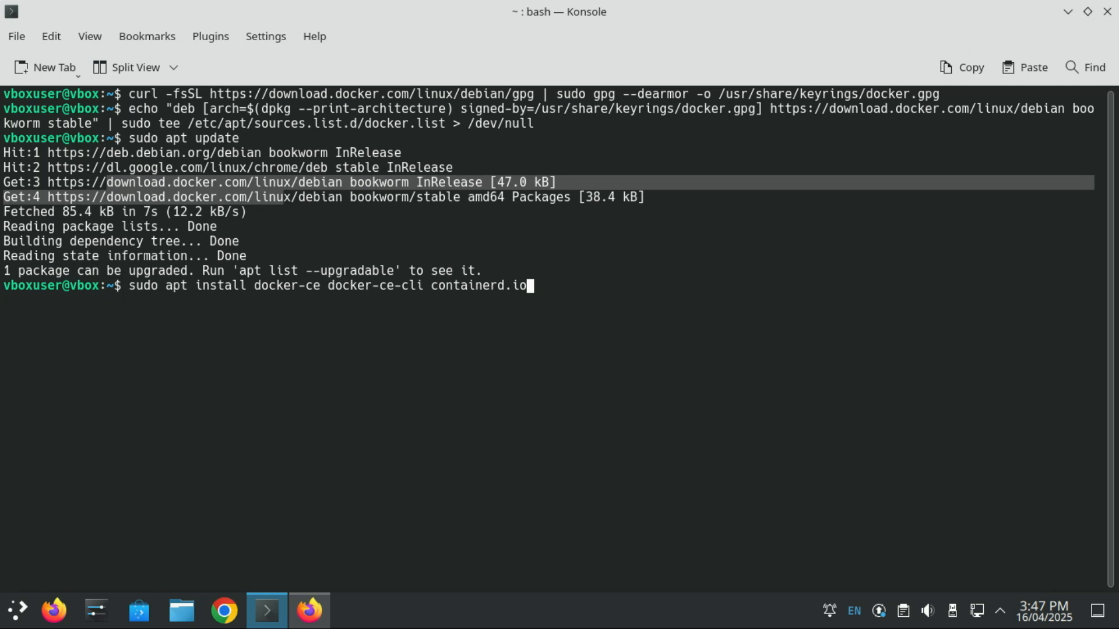
key(Return)
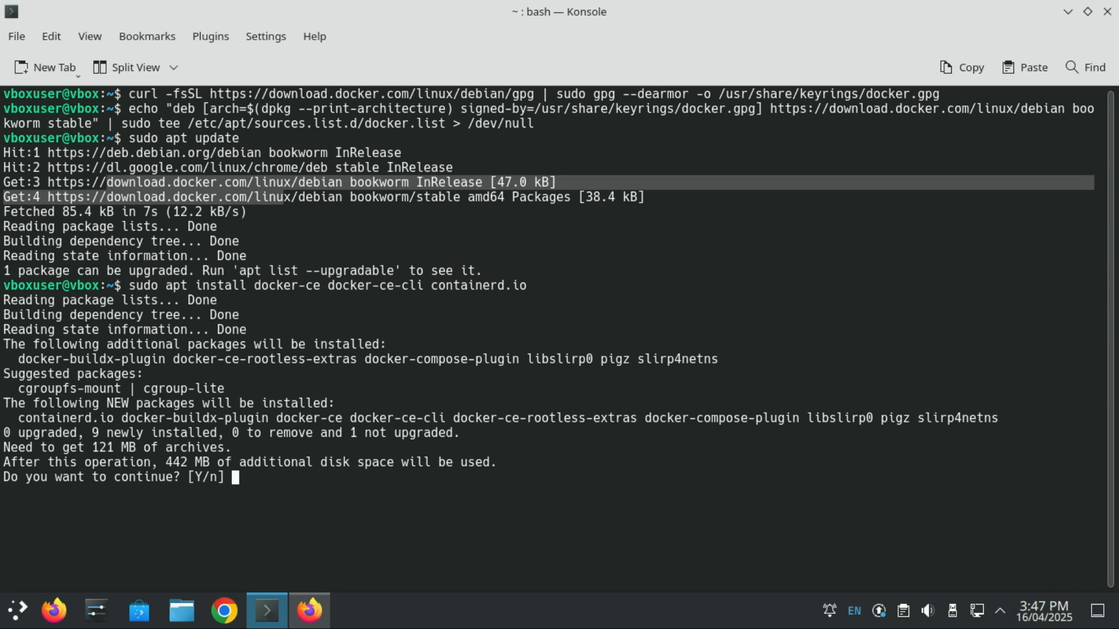
text(y)
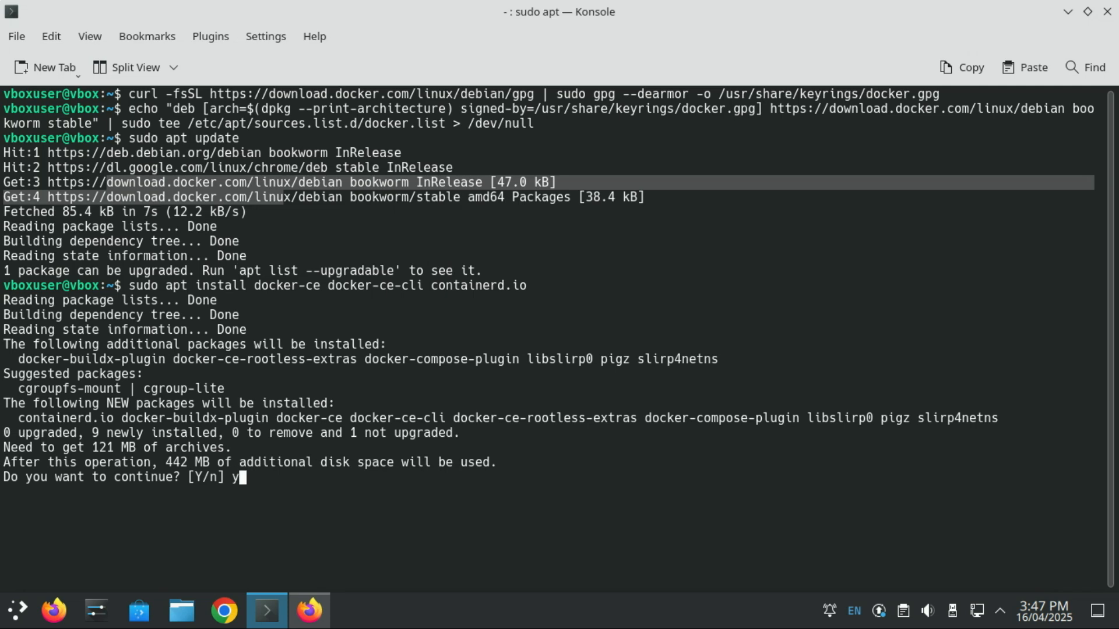
key(Return)
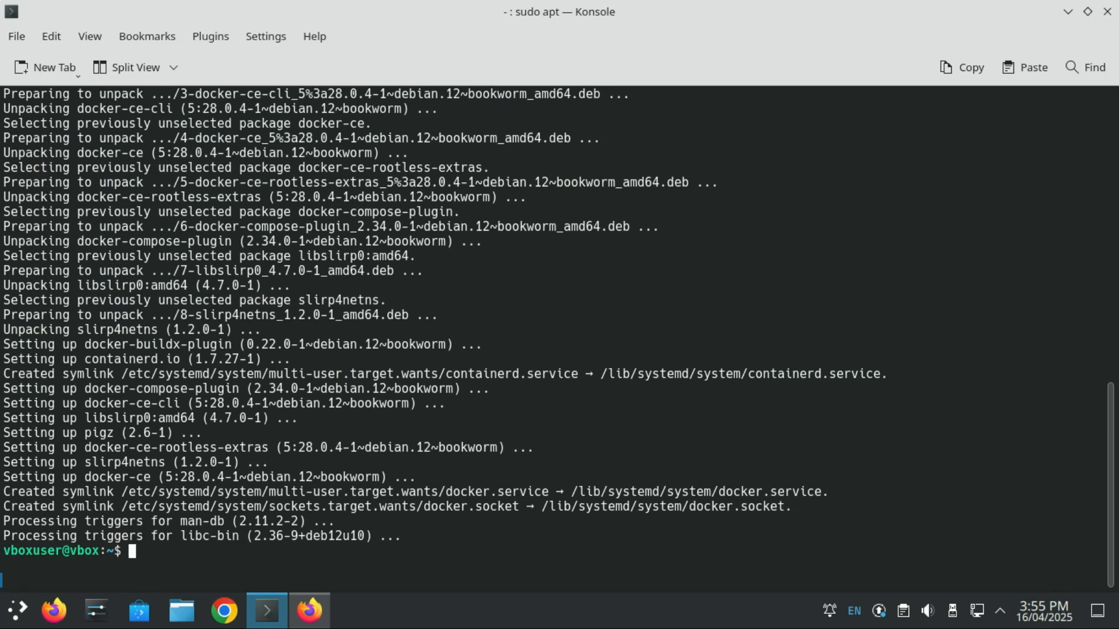
- Clear the screen and run 'docker --version' to check the Docker CE version
text(cle)
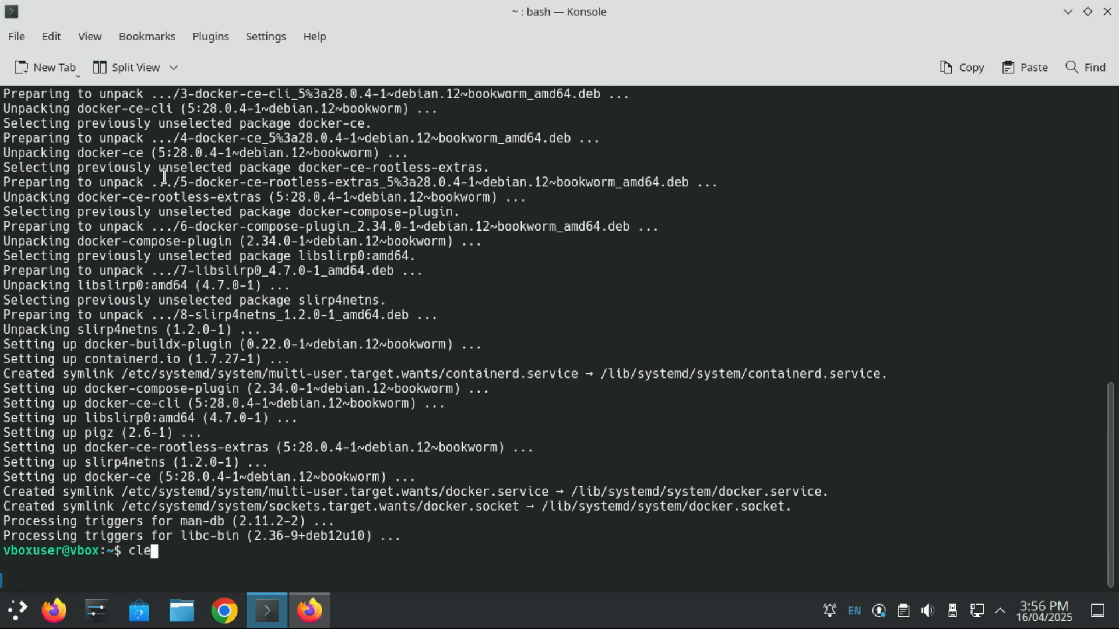
key(Return)
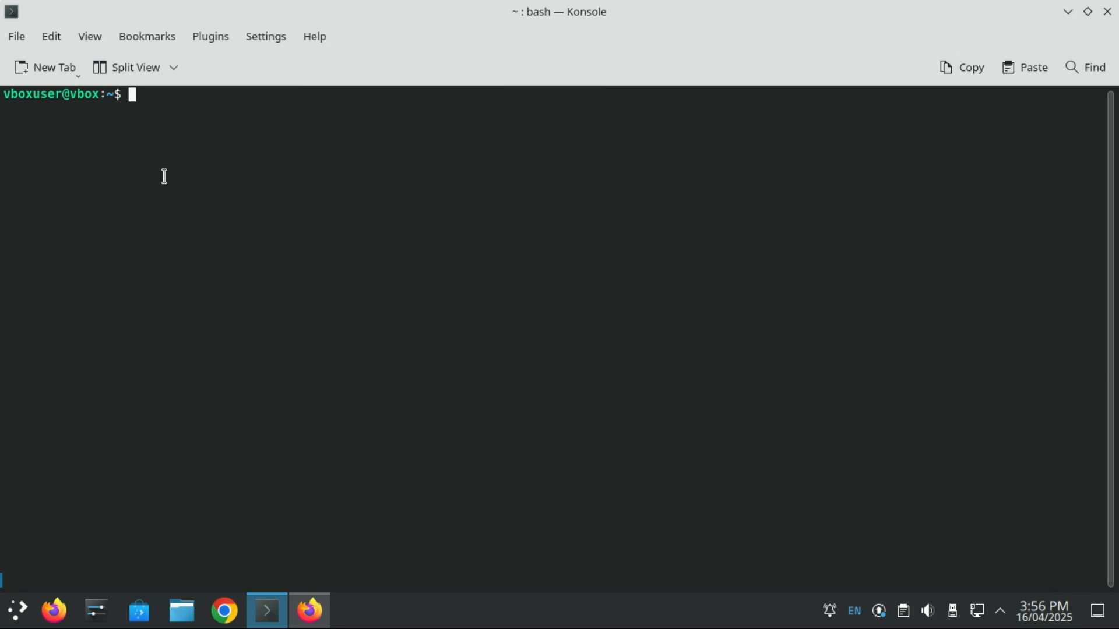
text(dock)
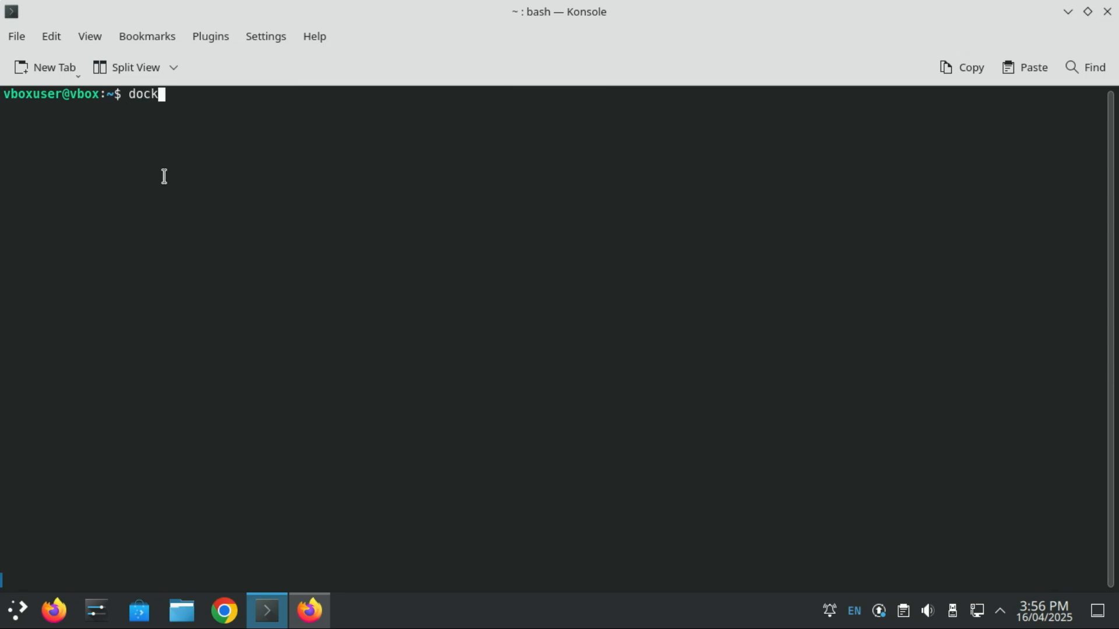
text(er --)
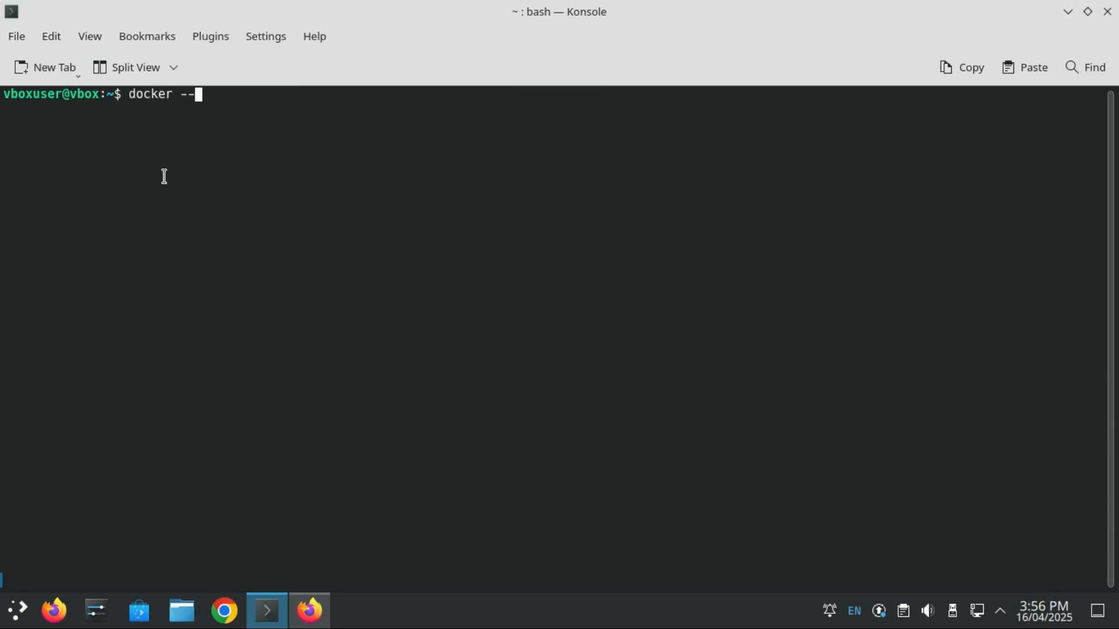
text(version)
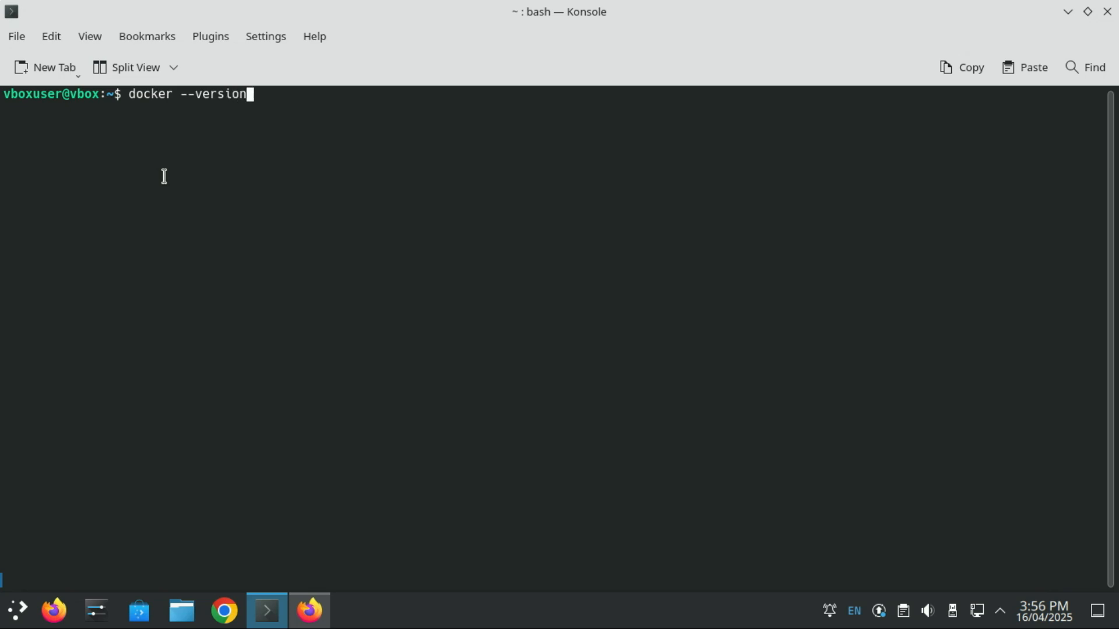
key(Return)
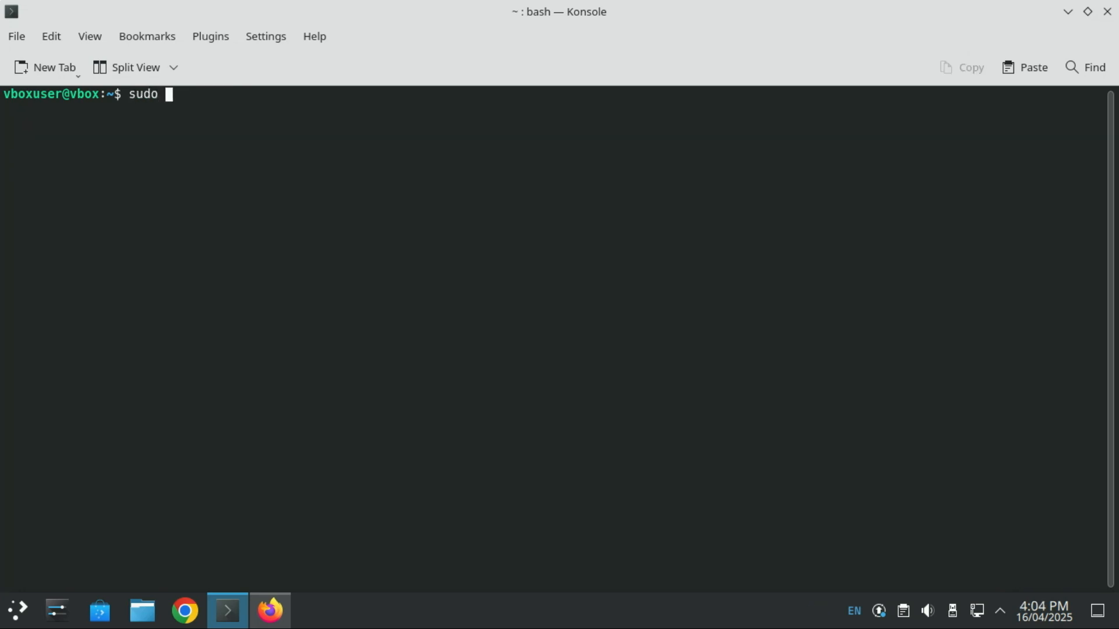
text(snap)
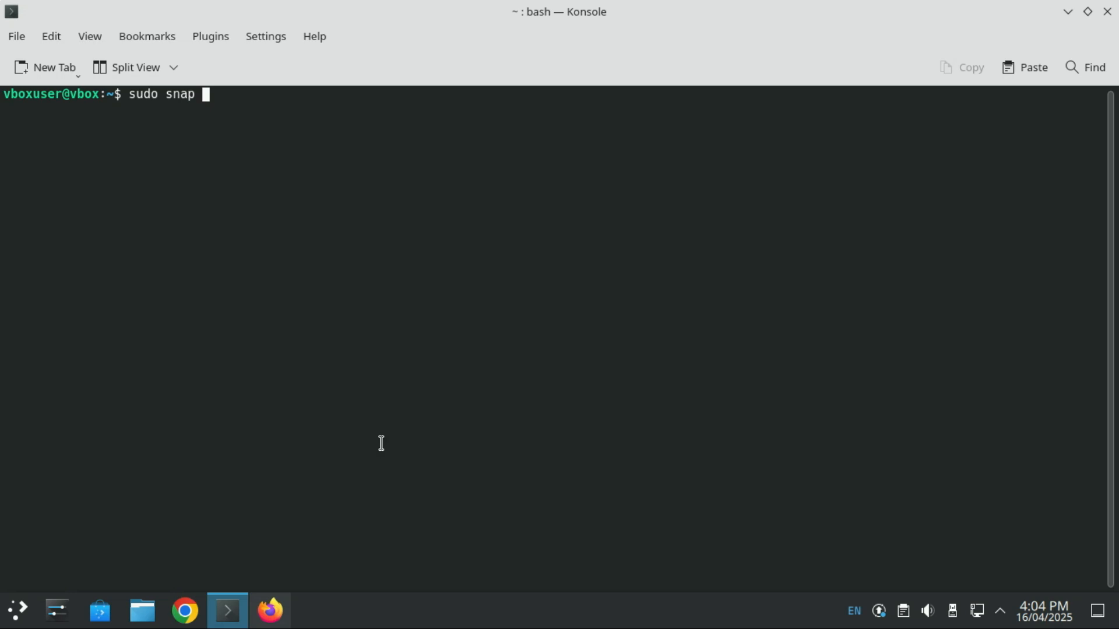
text(install)
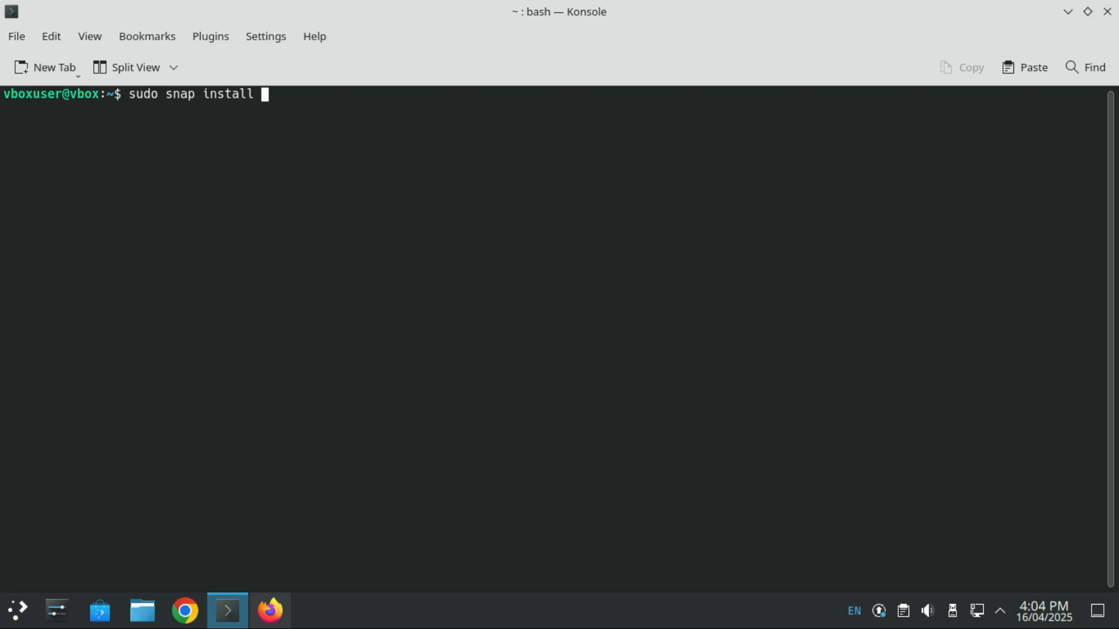
text(curl -fsSL https://get.docker.com -o get-docker.sh)
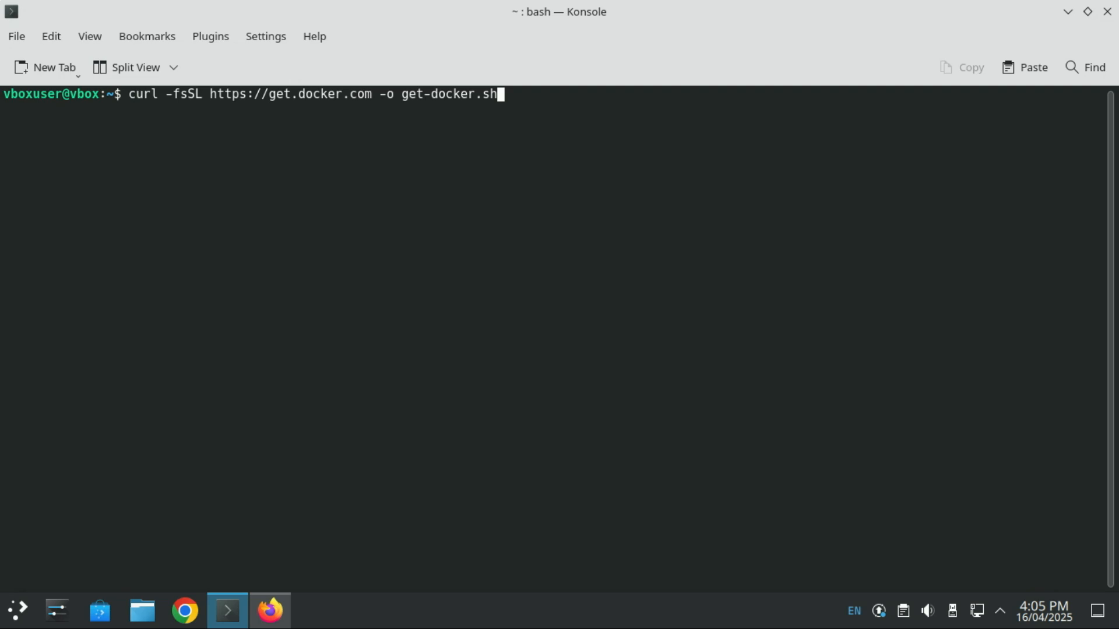
- Run the curl download, find curl missing, and install it with 'sudo apt install curl'
key(Return)
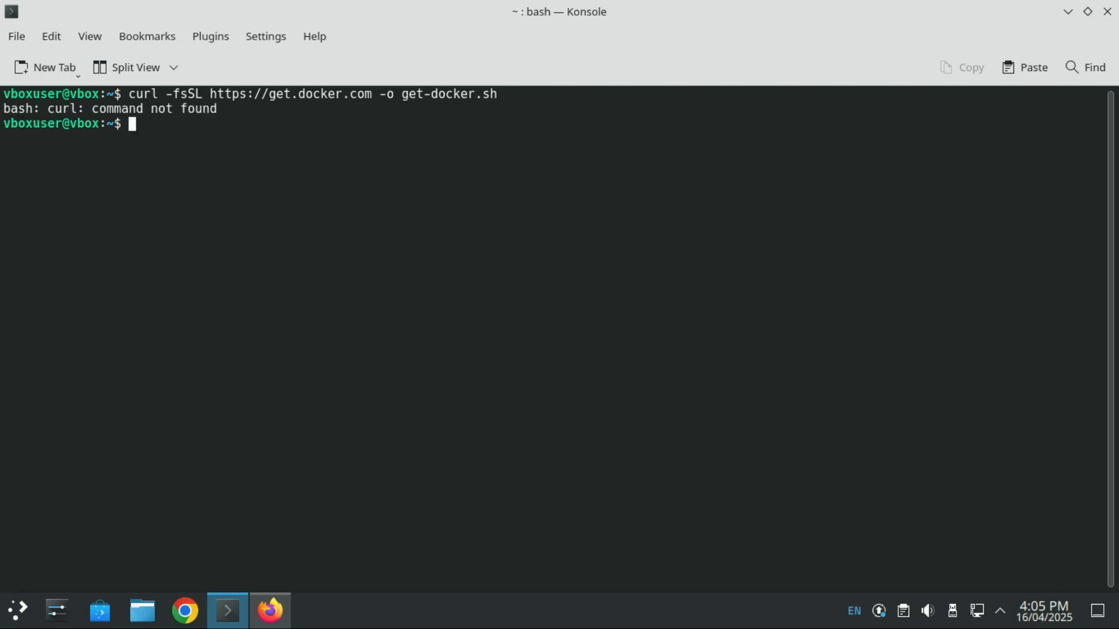
mouse_move(283, 387)
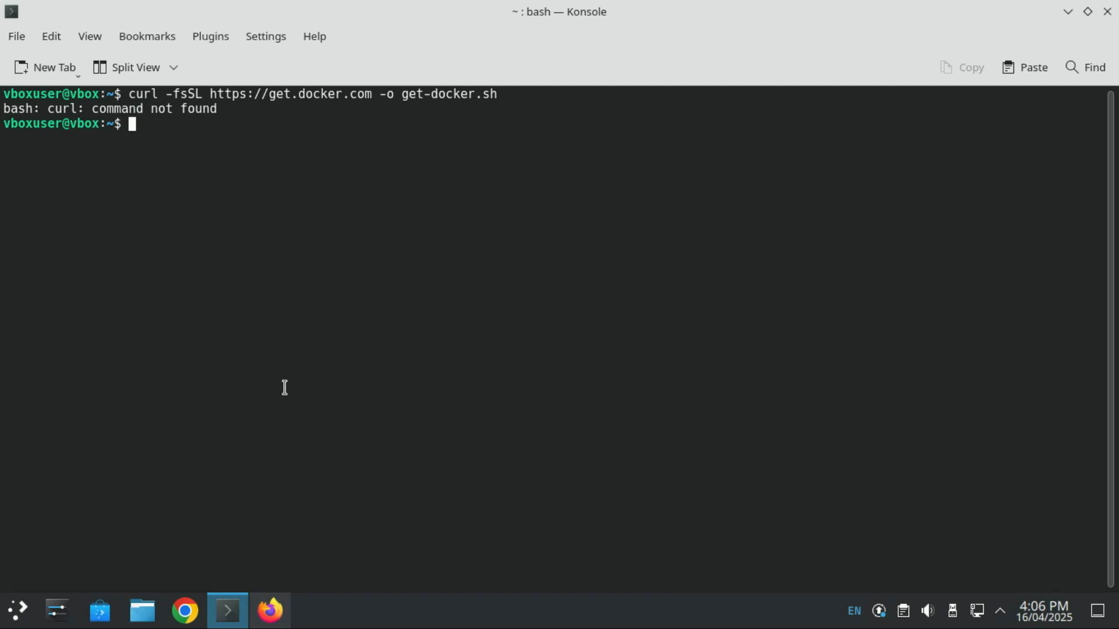
text(sudo a)
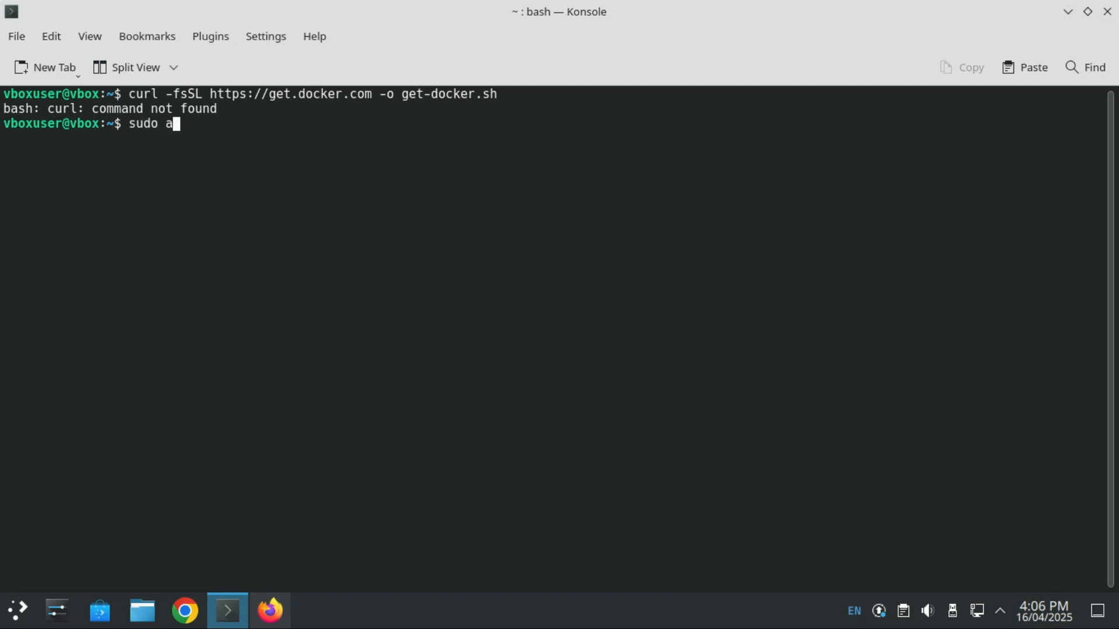
text(pt insta)
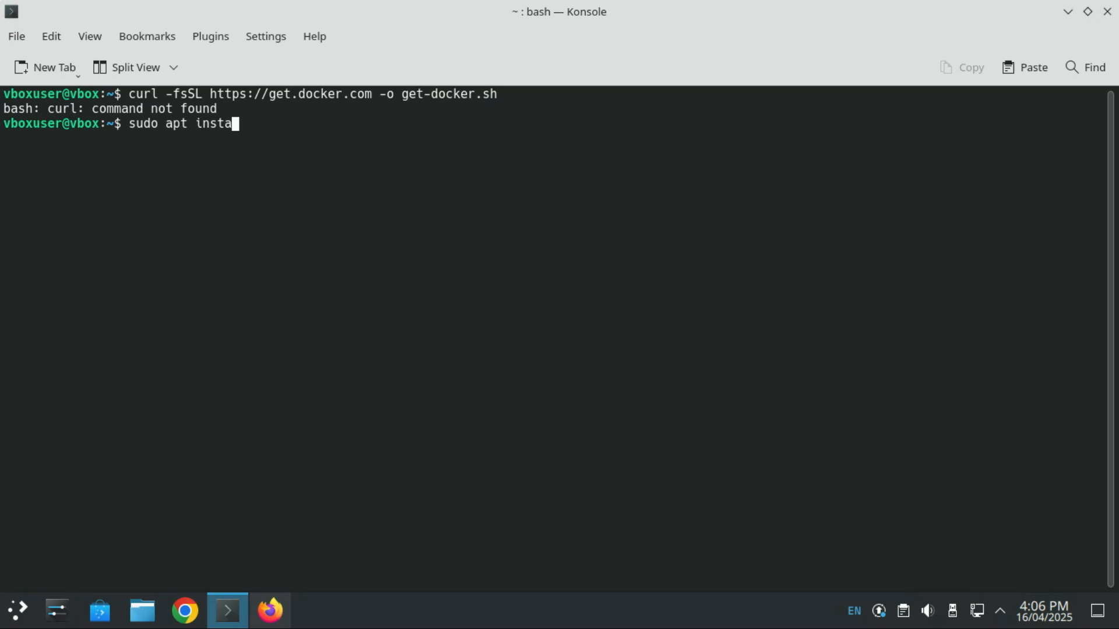
text(ll curl)
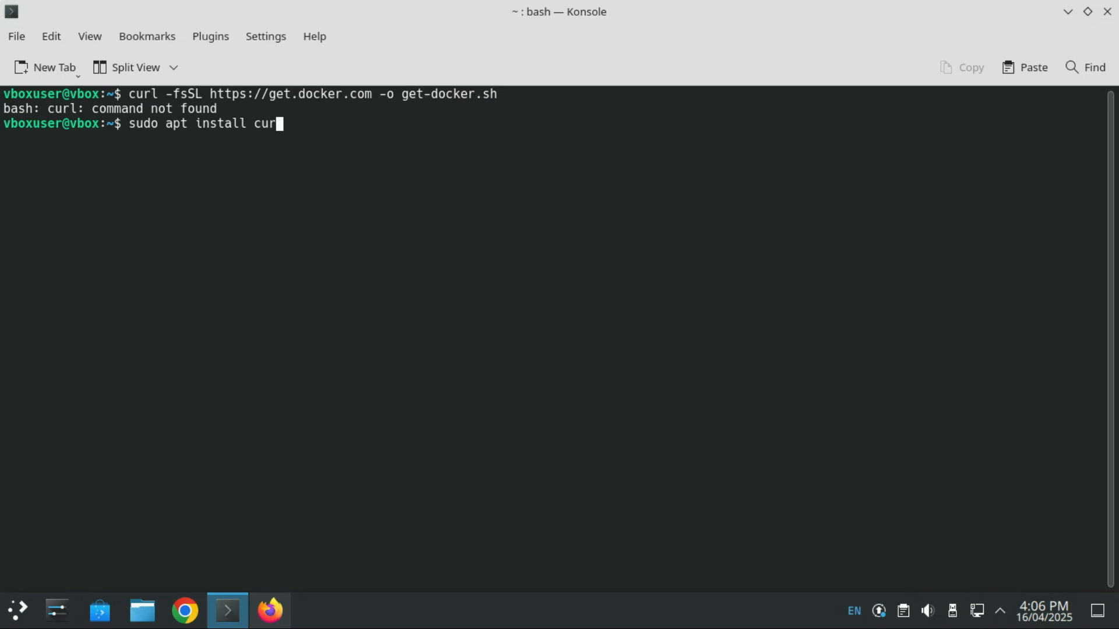
key(Return)
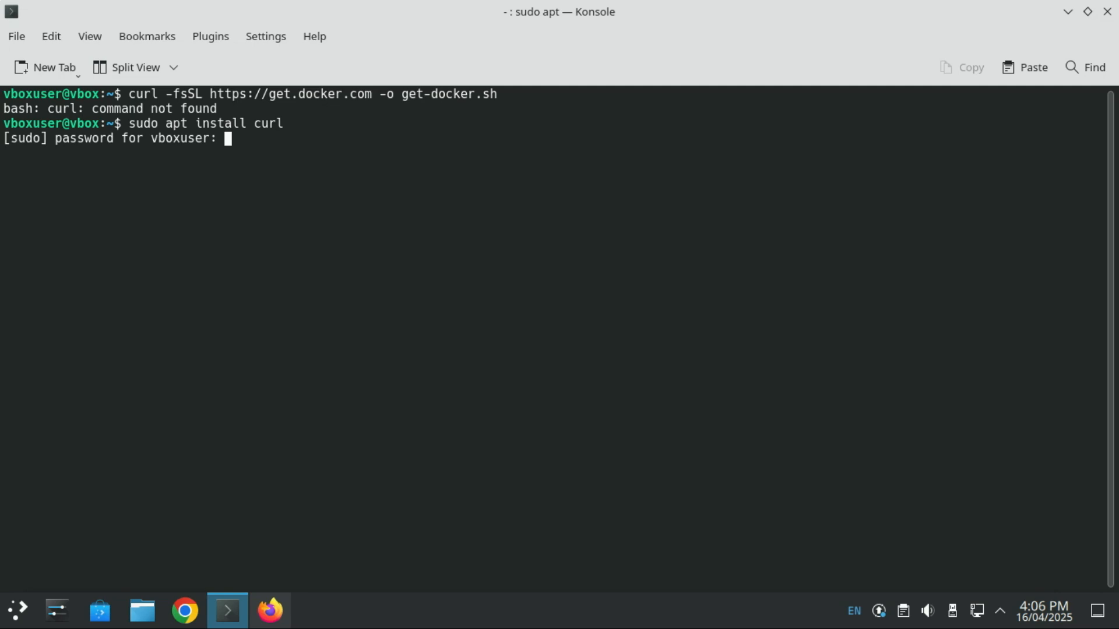
key(Return)
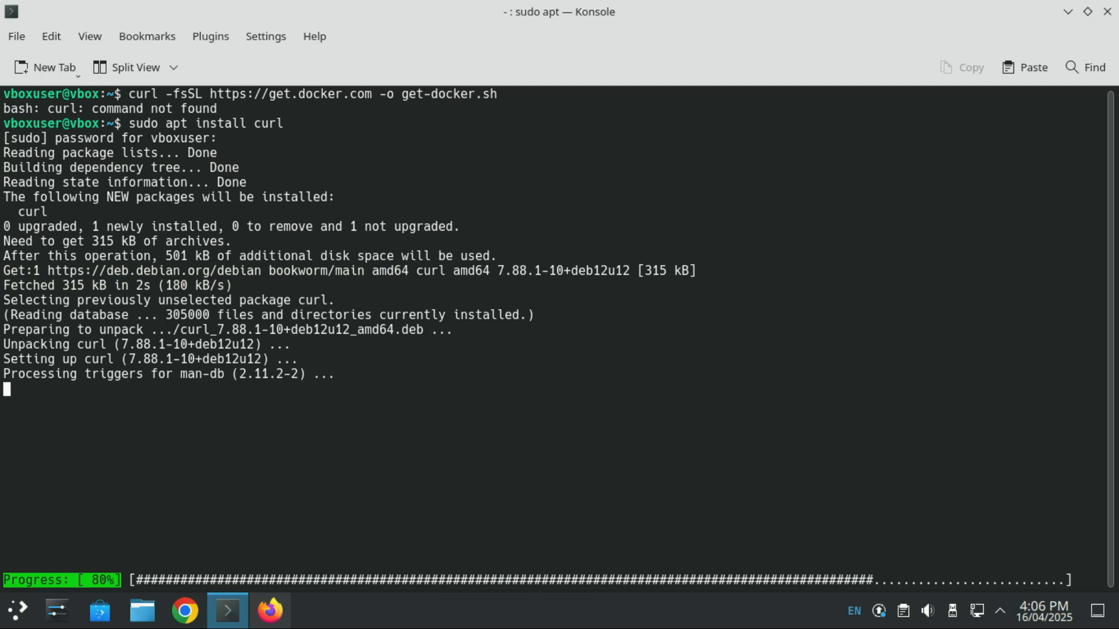
- Begin the 'clear' command to wipe the terminal
text(c)
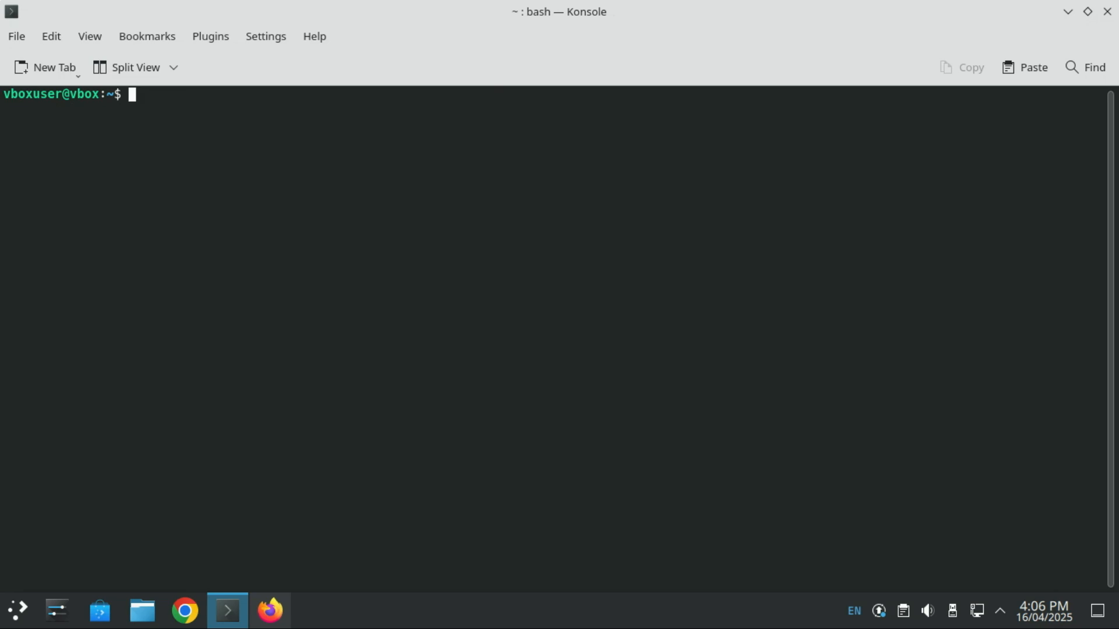
text(curl -fsSL https://get.docker.com -o get-docker.sh)
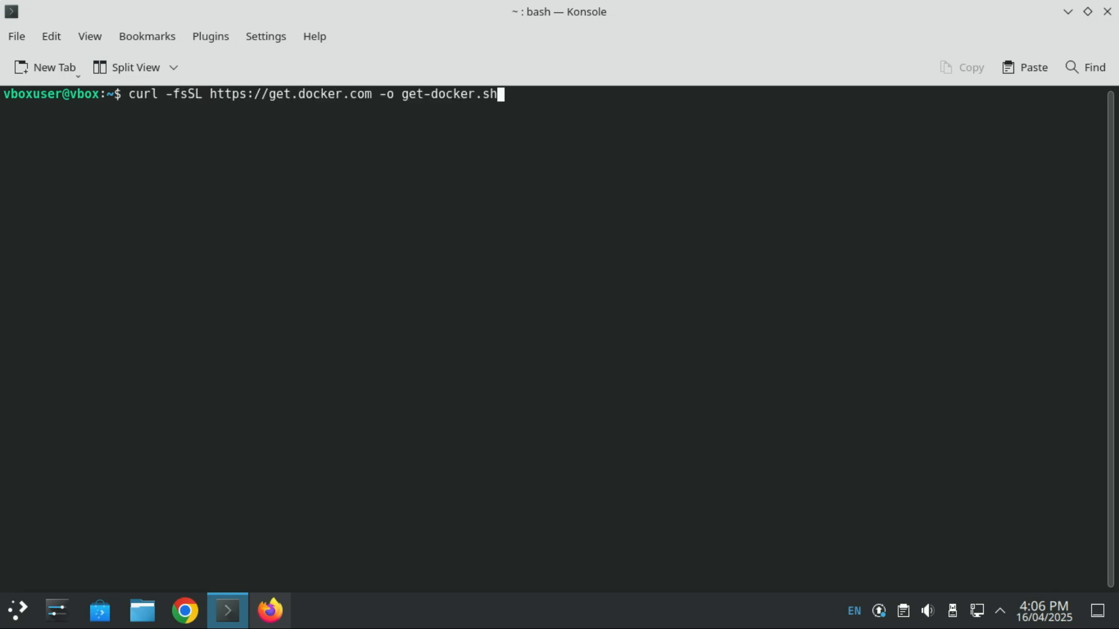
key(Return)
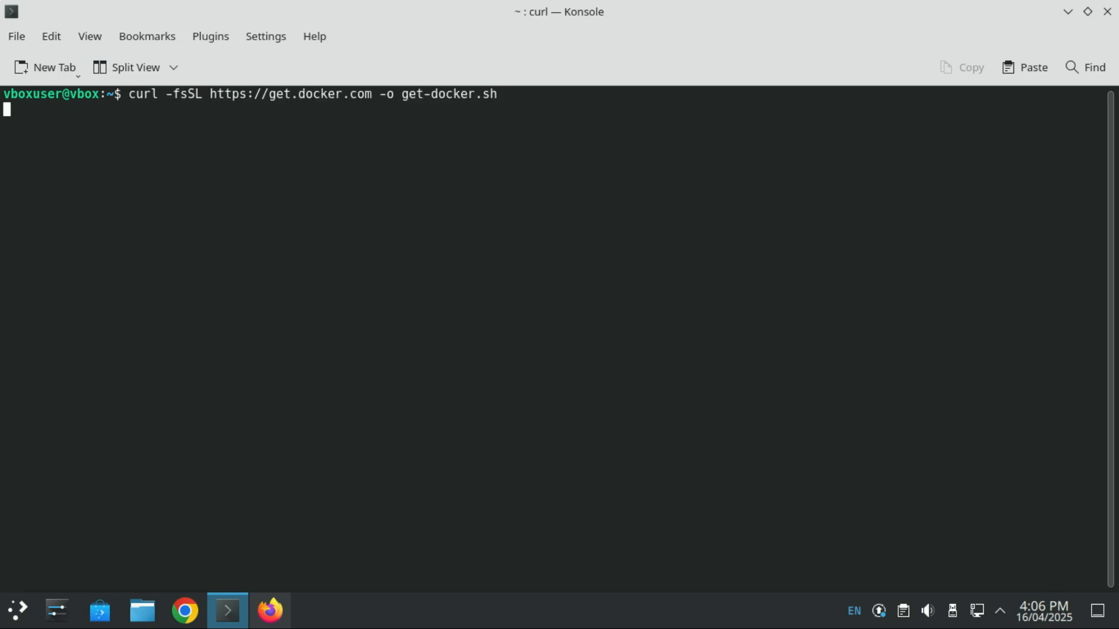
key(Return)
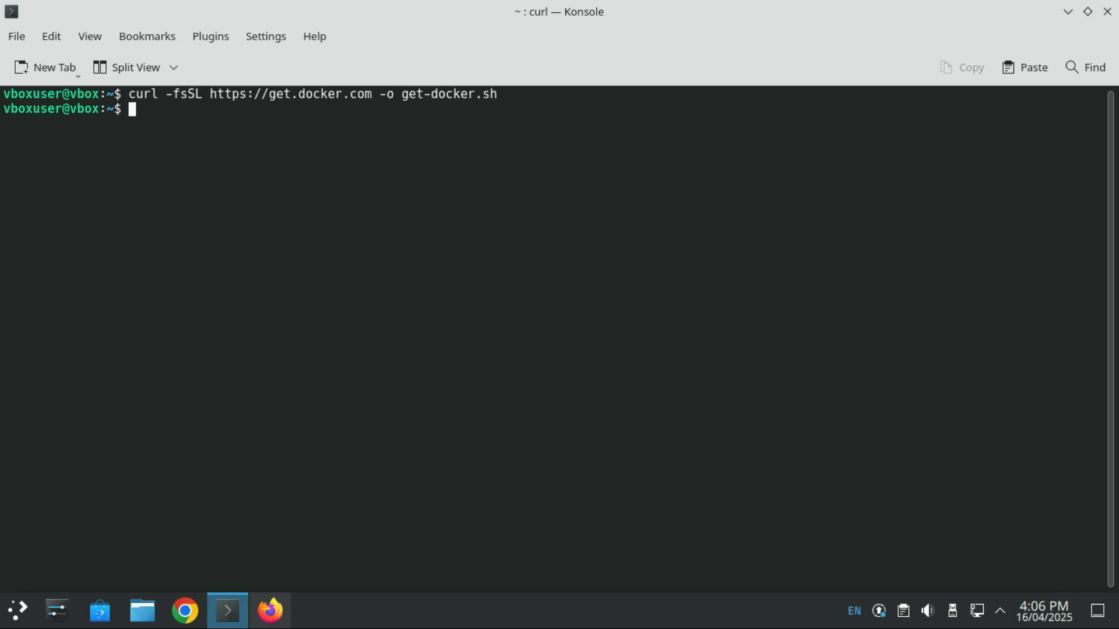
- Run 'sudo sh get-docker.sh' to install Docker Engine, then clear the screen
text(sudo sh get-docker.sh)
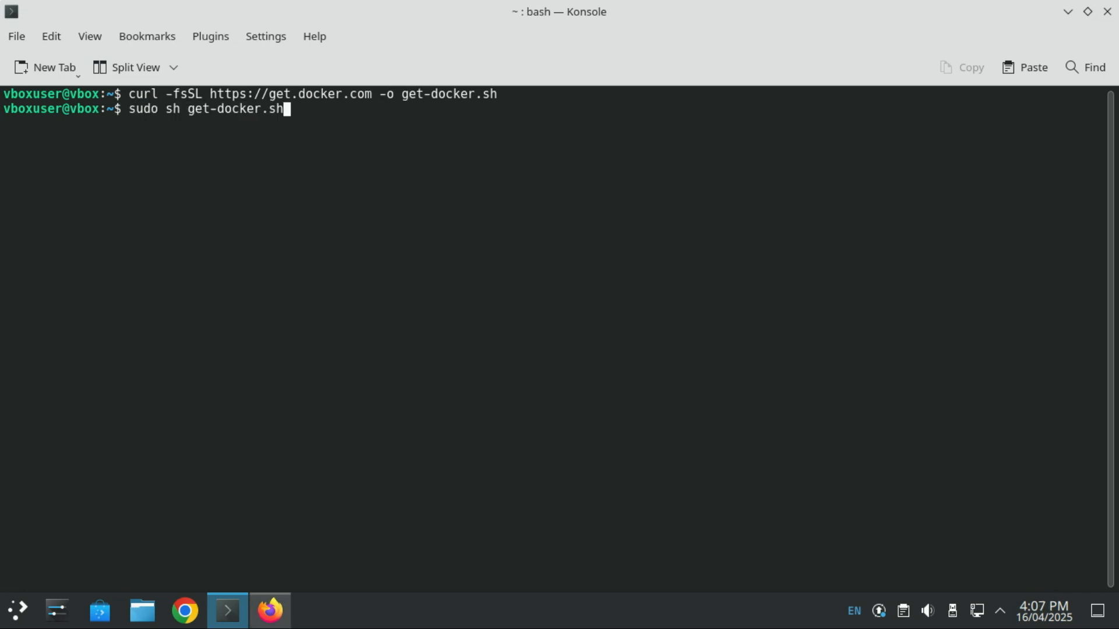
key(Return)
text(c)
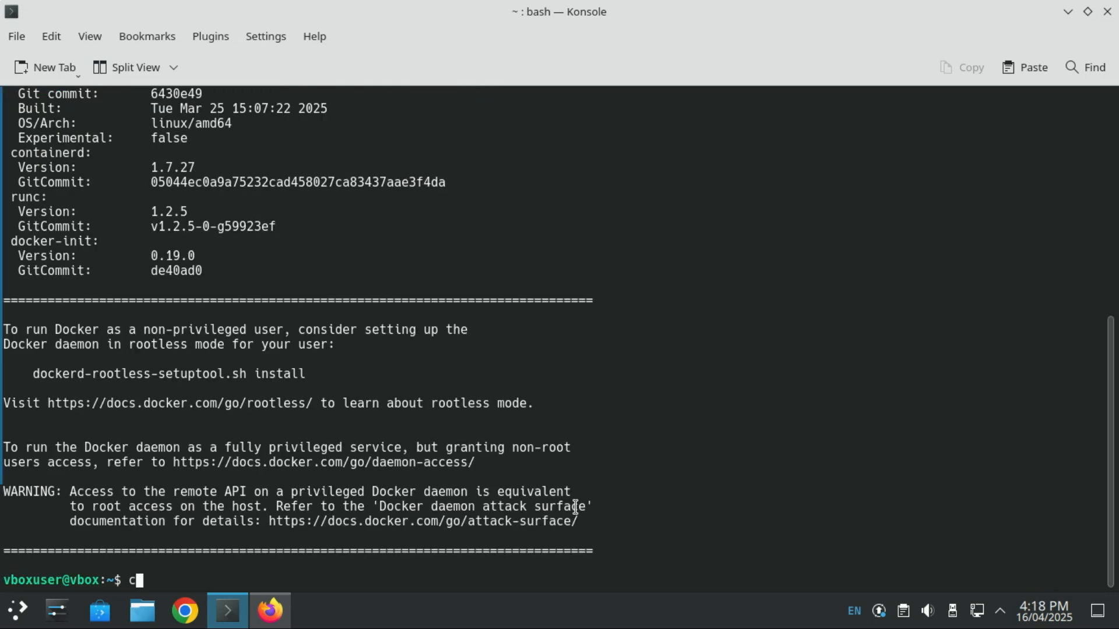
text(lear)
text(do)
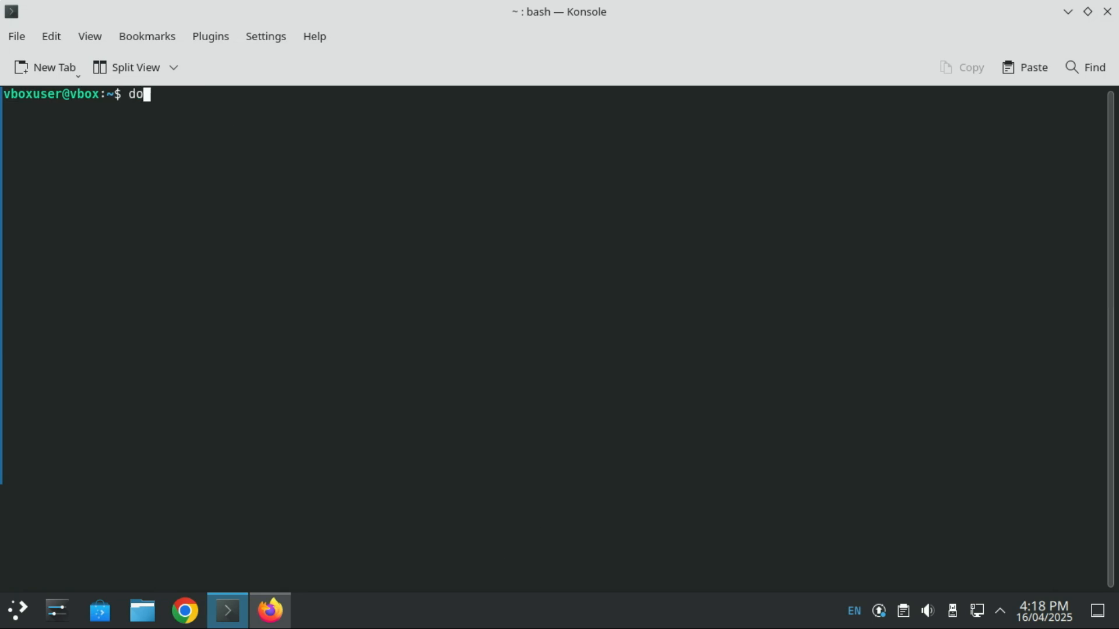
- Check the install with 'docker --version', which reports Docker 28.0.4
text(cke)
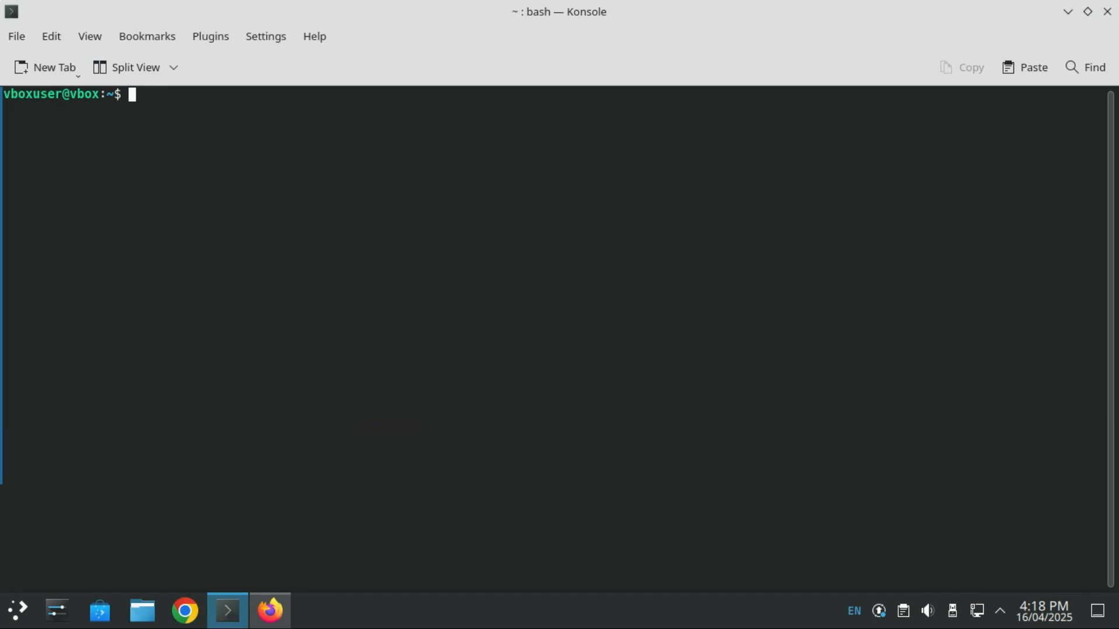
text(dock)
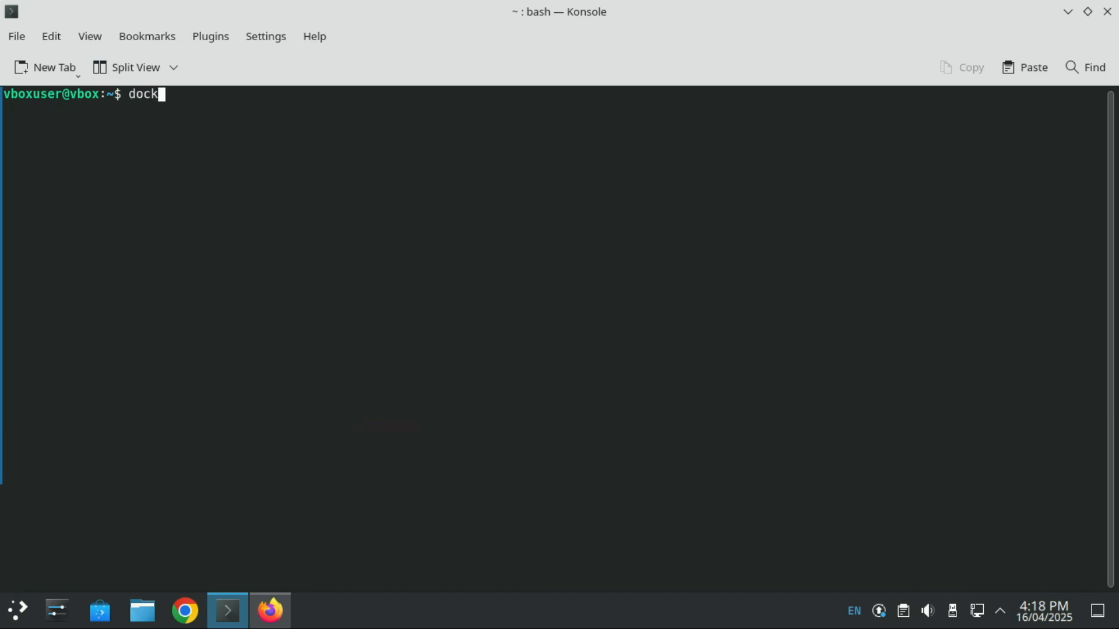
text(er --v)
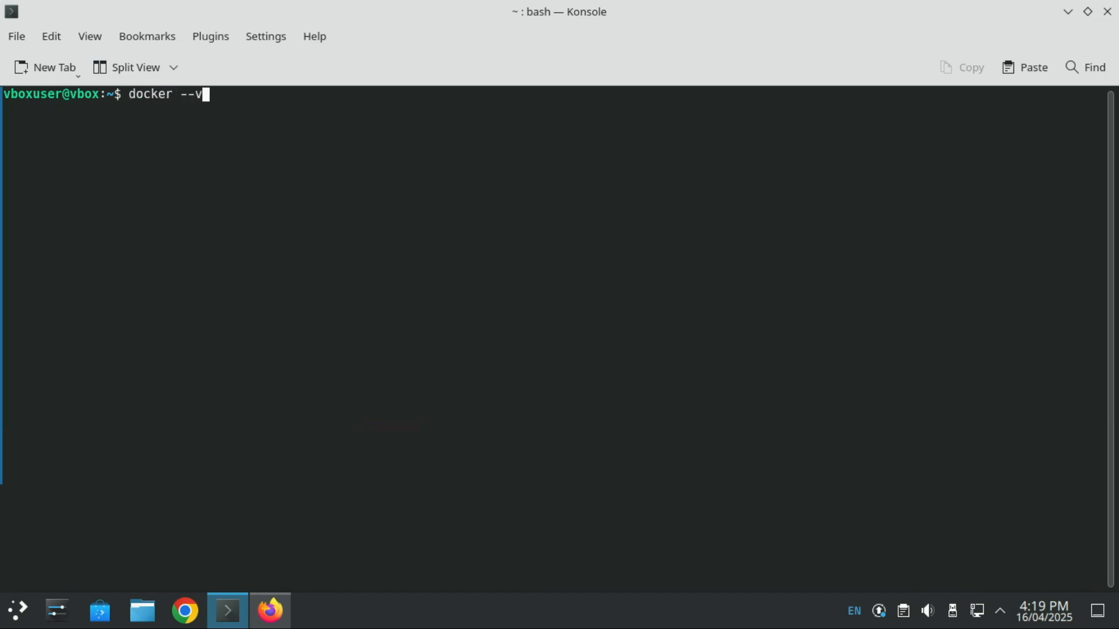
key(Return)
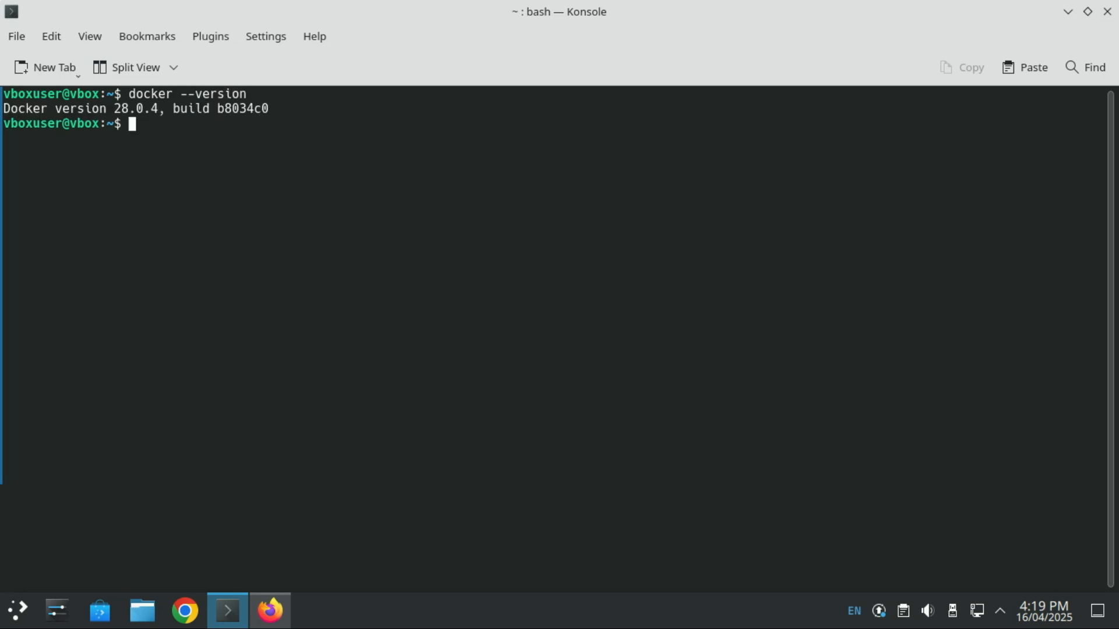
- Run 'docker ps' and hit the permission denied error on the Docker daemon socket
text(d)
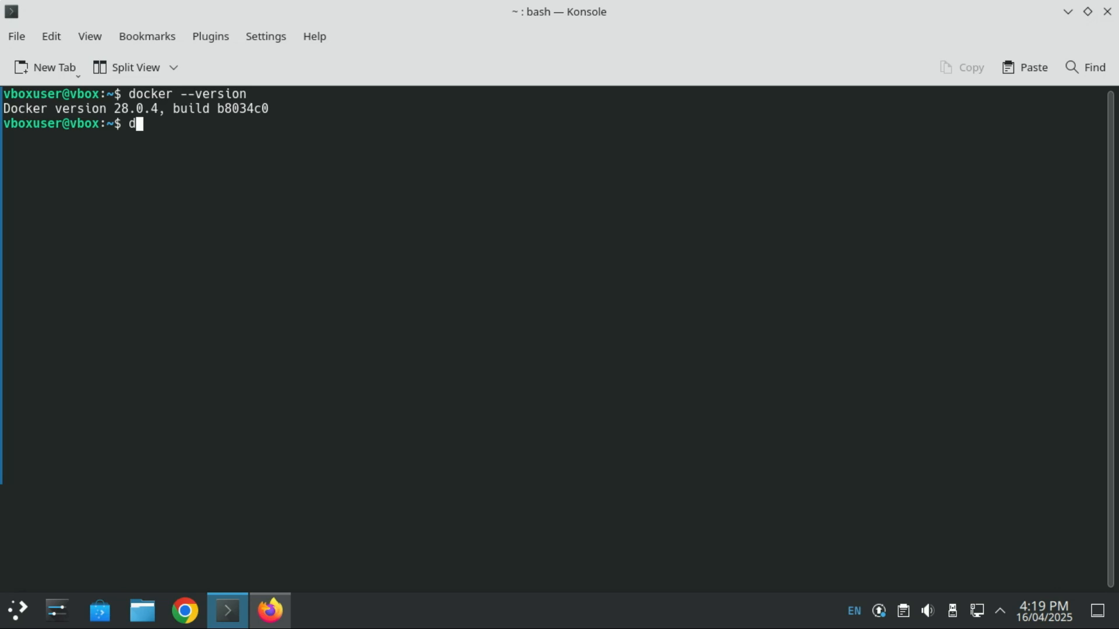
text(ocker ps)
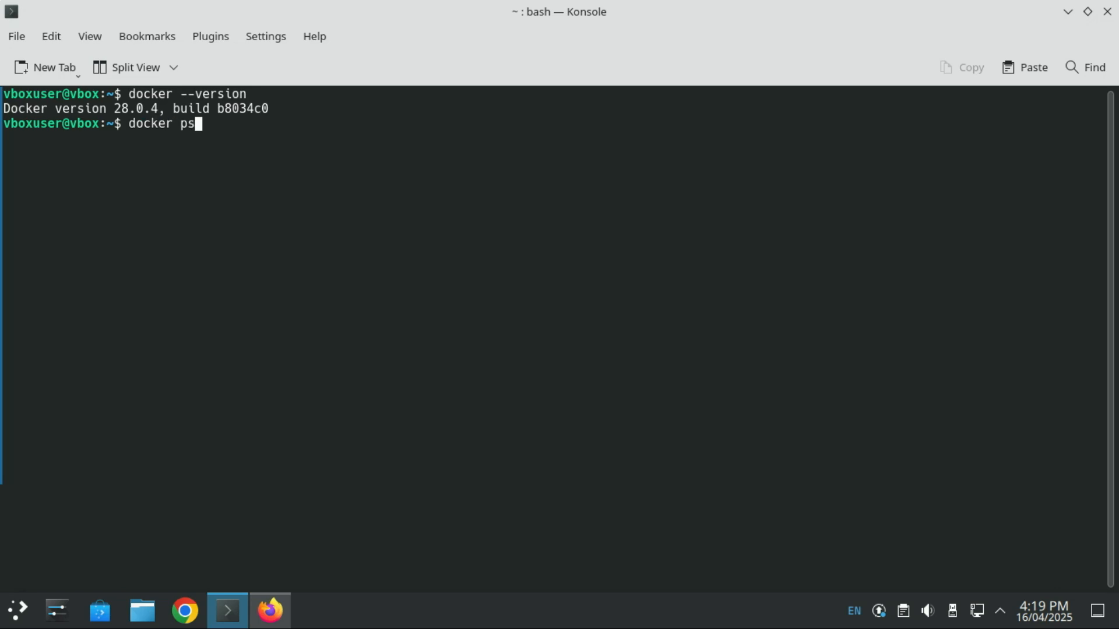
key(Return)
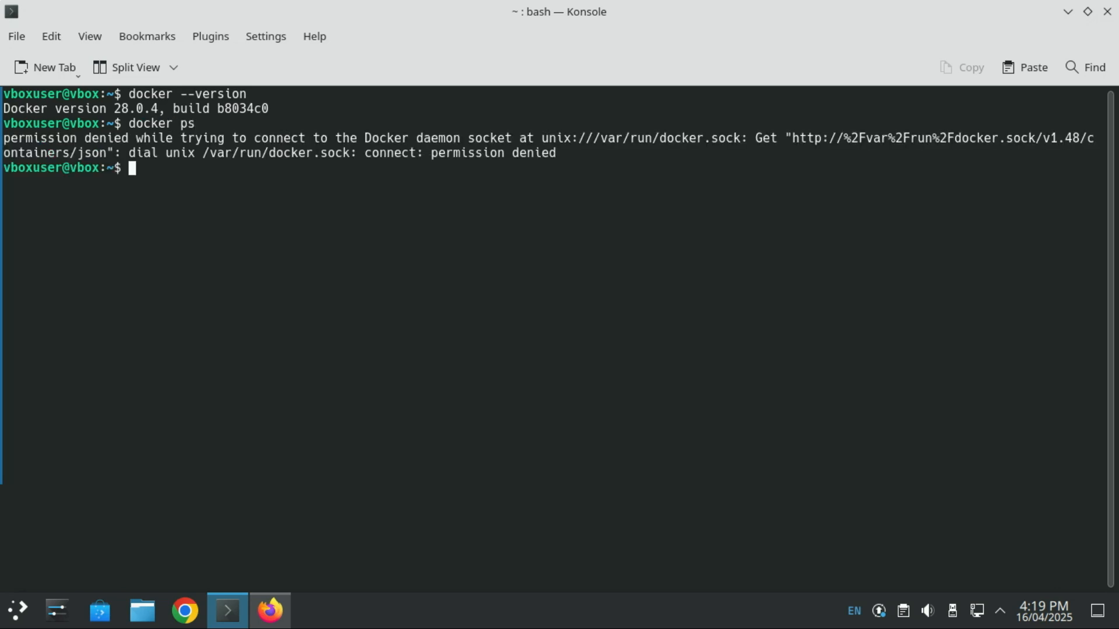
mouse_move(232, 220)
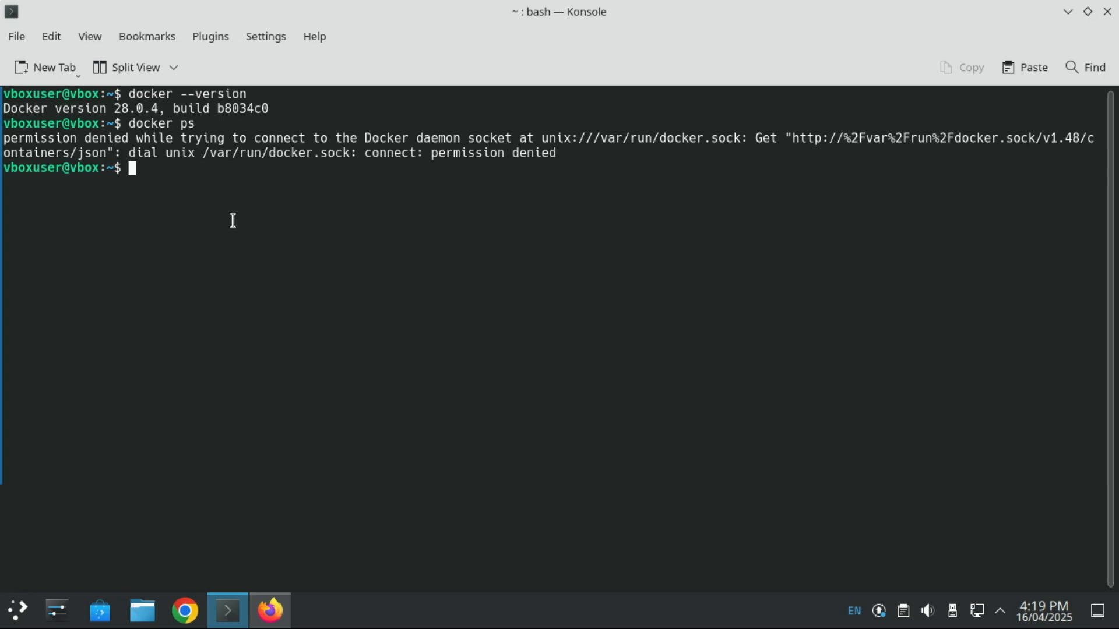
- Add the current user to the docker group with 'sudo usermod -aG docker ${USER}'
text(sudo usermod -aG docker ${USER})
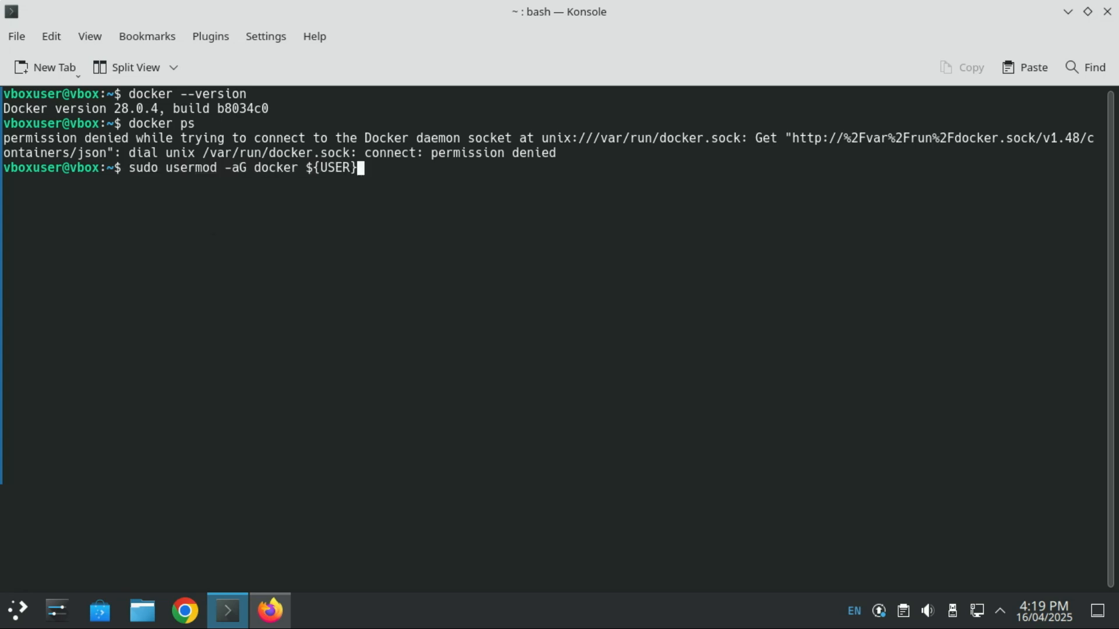
key(Return)
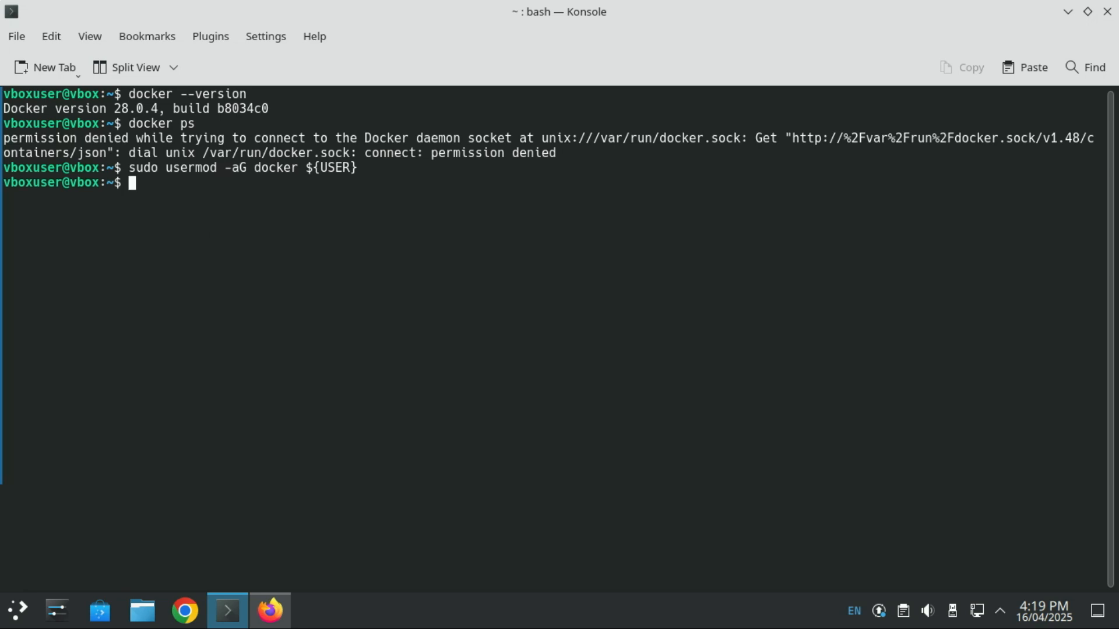
mouse_move(327, 305)
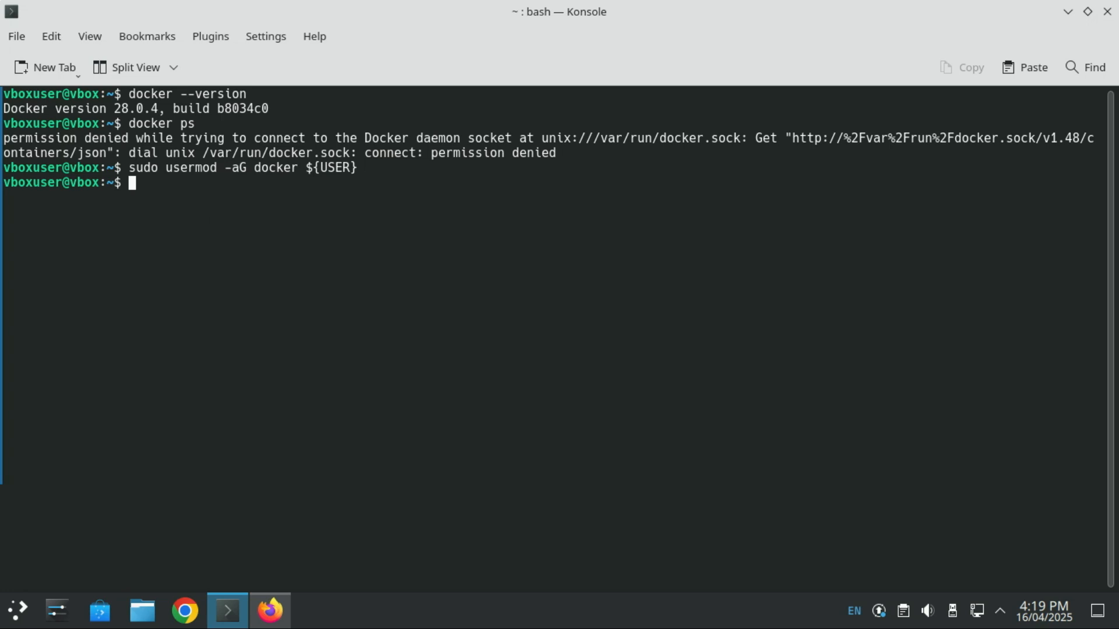
- Switch to the docker group with 'newgrp docker' so 'docker ps' lists an empty container table
text(newgrp docker)
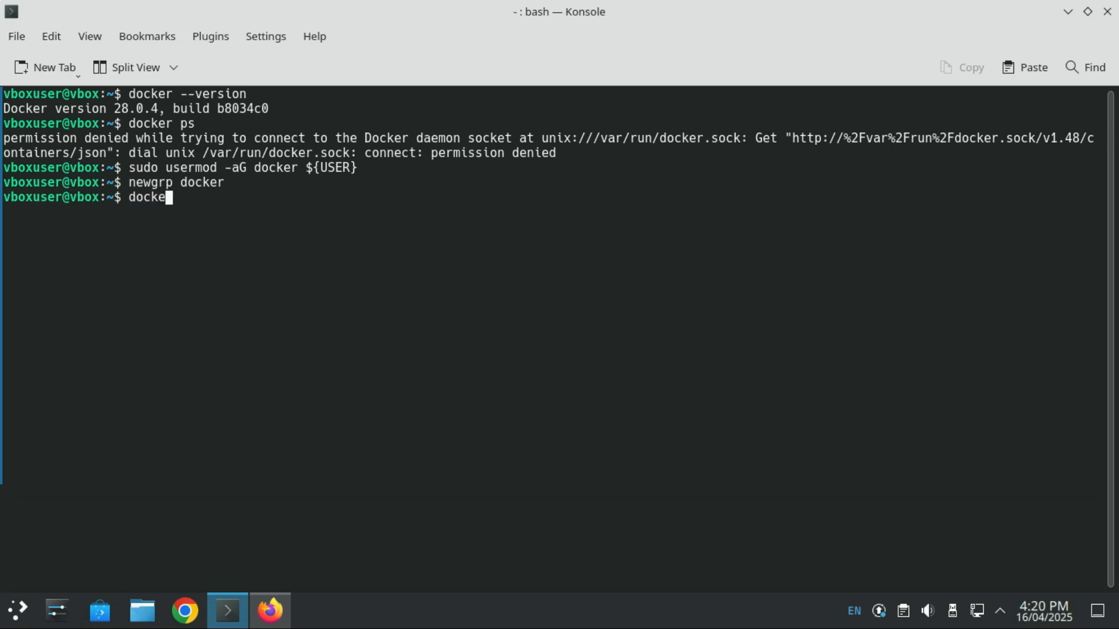
text(r p)
key(Return)
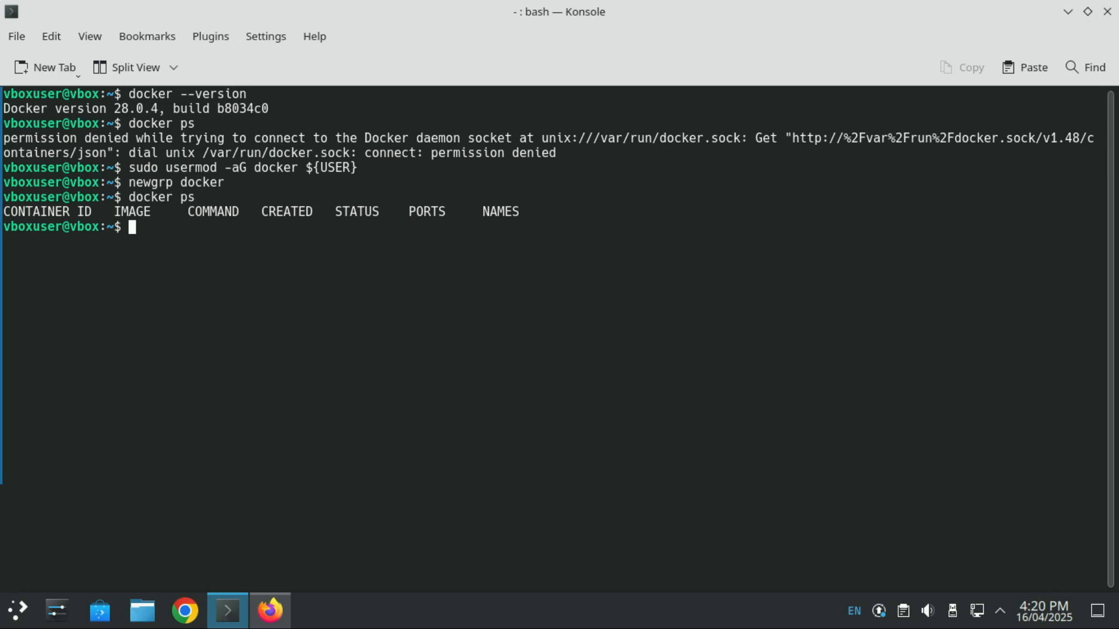
- Enable the Docker service at boot with 'sudo systemctl enable docker'
text(sudo systemctl enable docker)
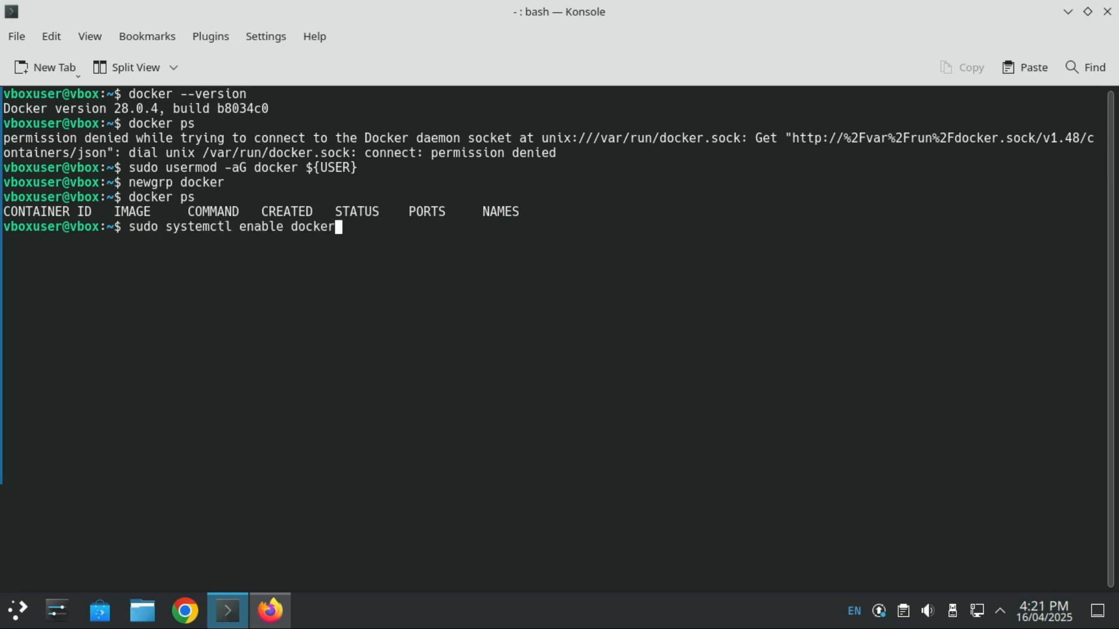
key(Return)
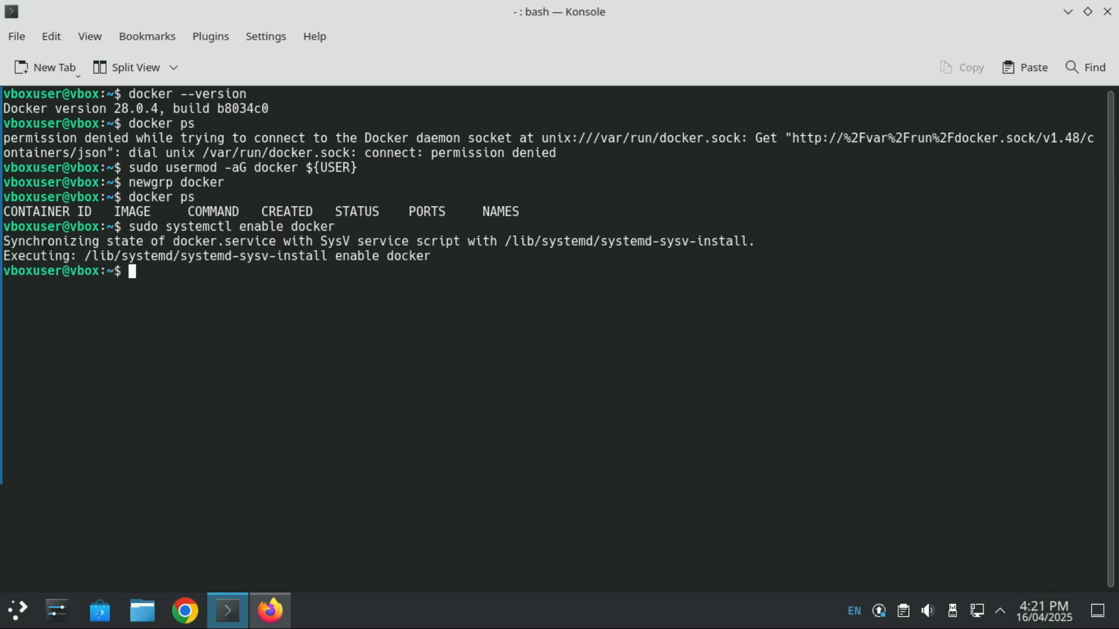
- Start the Docker service now with 'sudo systemctl start docker'
text(sudo systemctl start docker.)
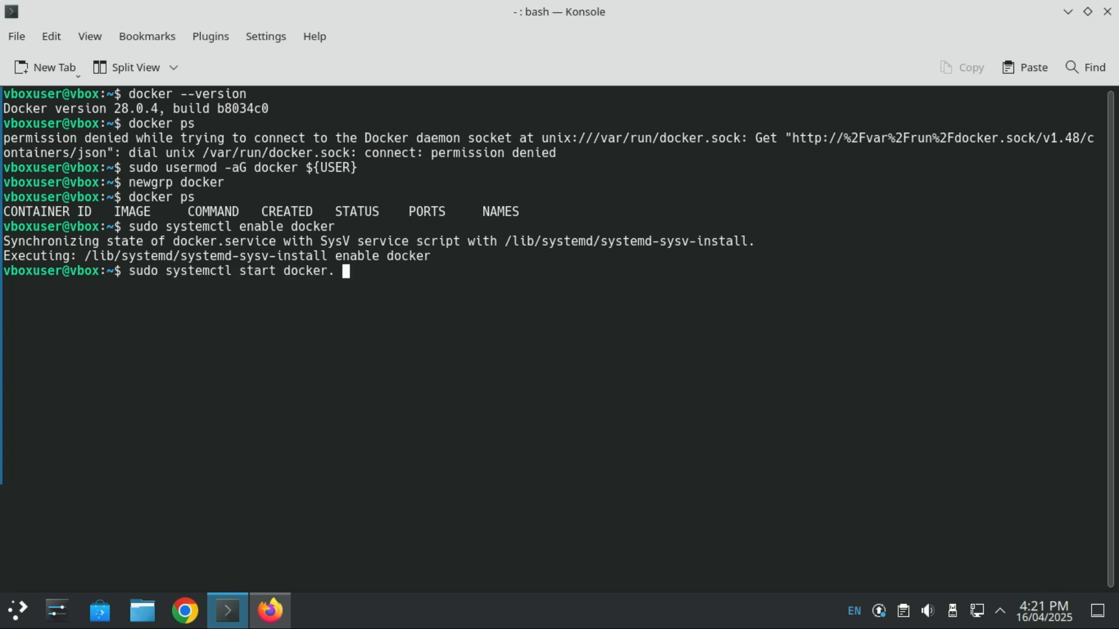
mouse_move(185, 517)
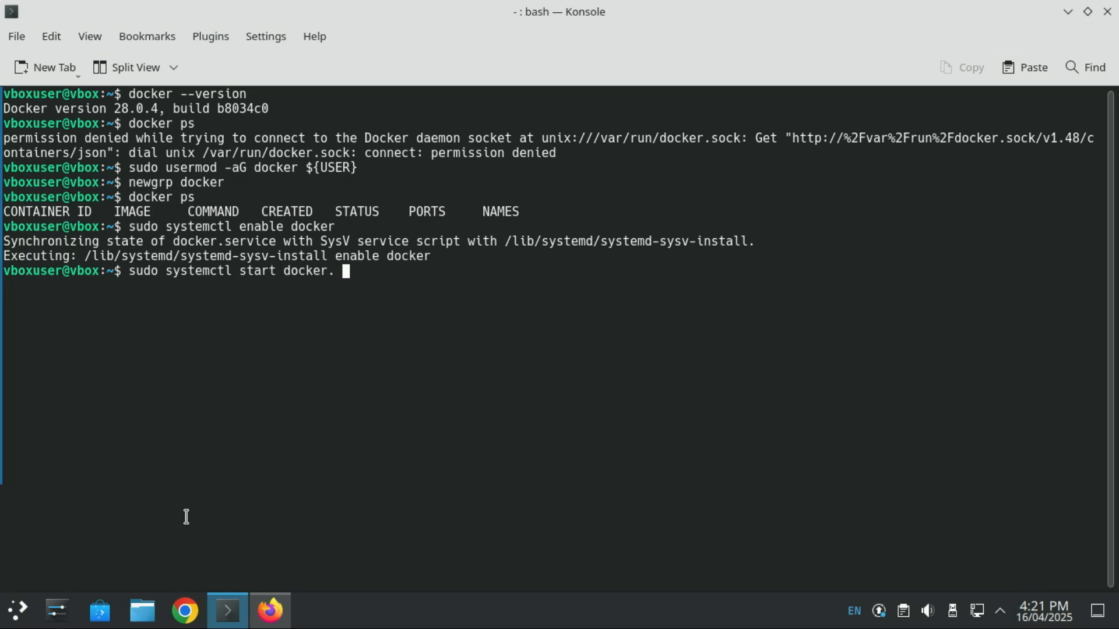
key(Return)
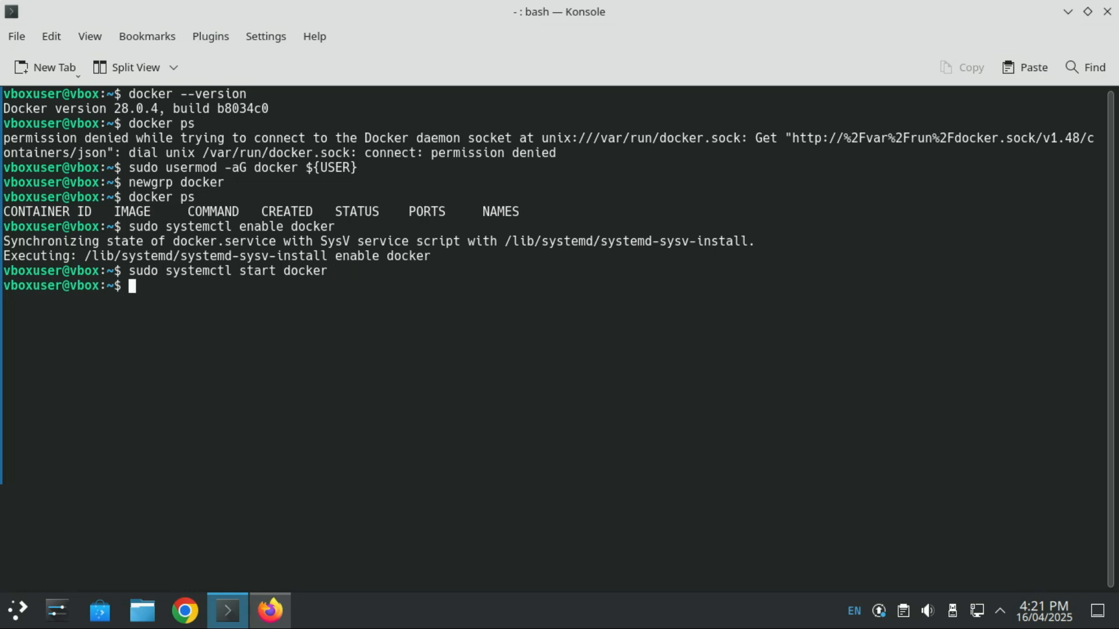
mouse_move(242, 533)
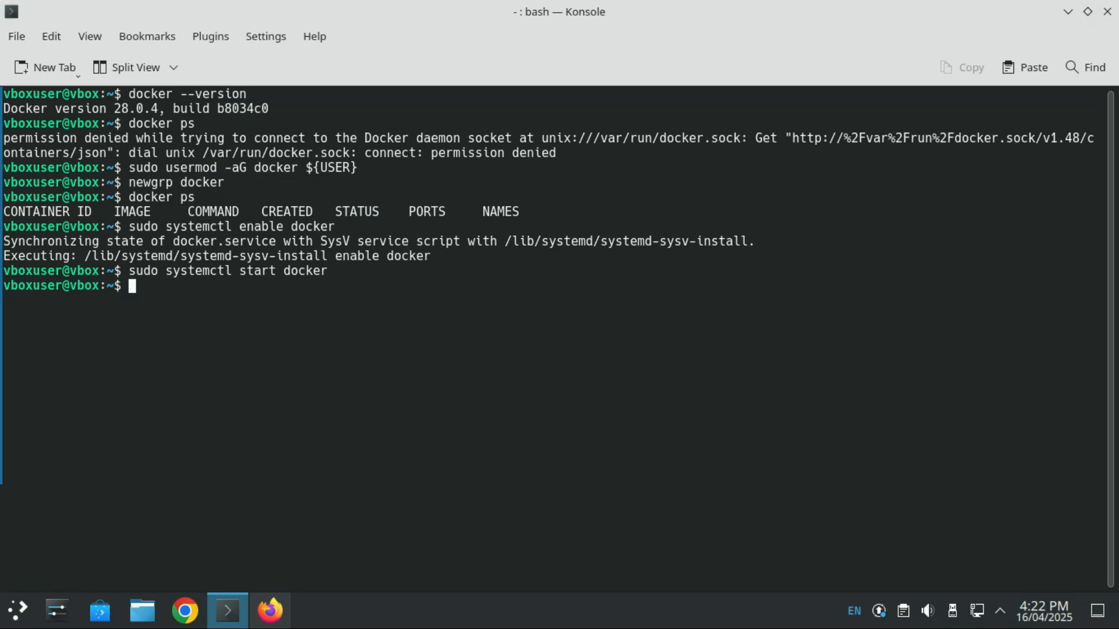
mouse_move(494, 410)
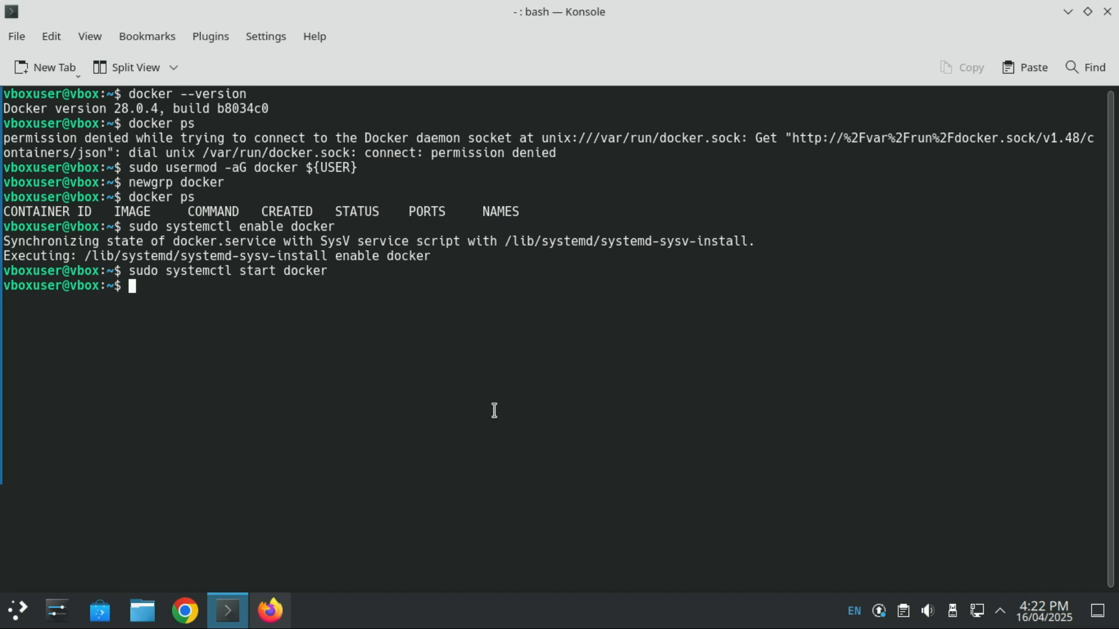
mouse_move(544, 372)
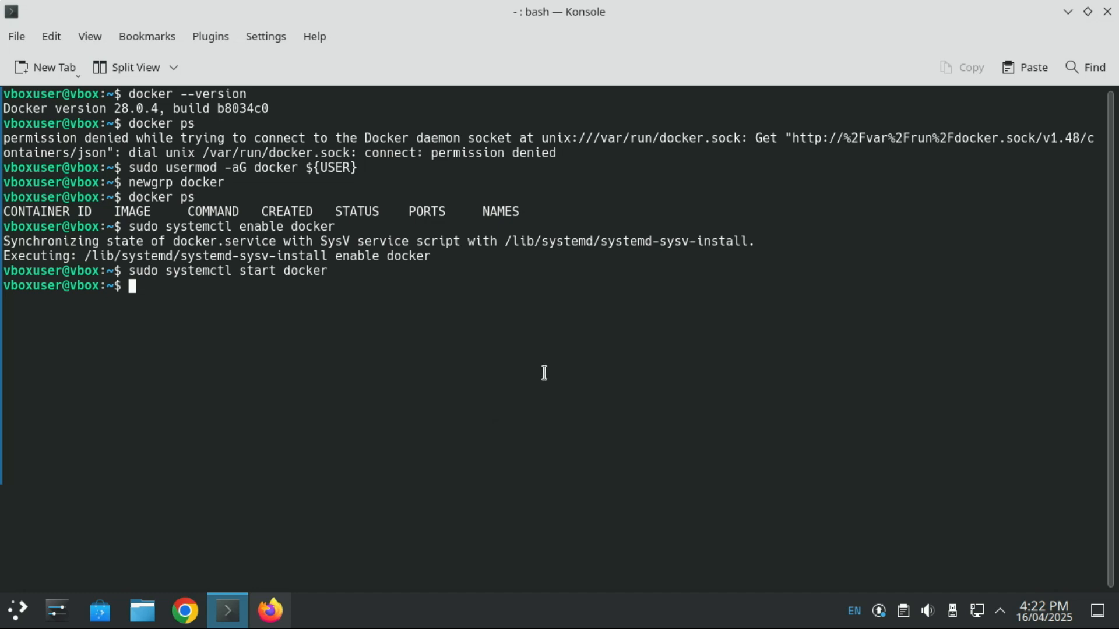
mouse_move(560, 358)
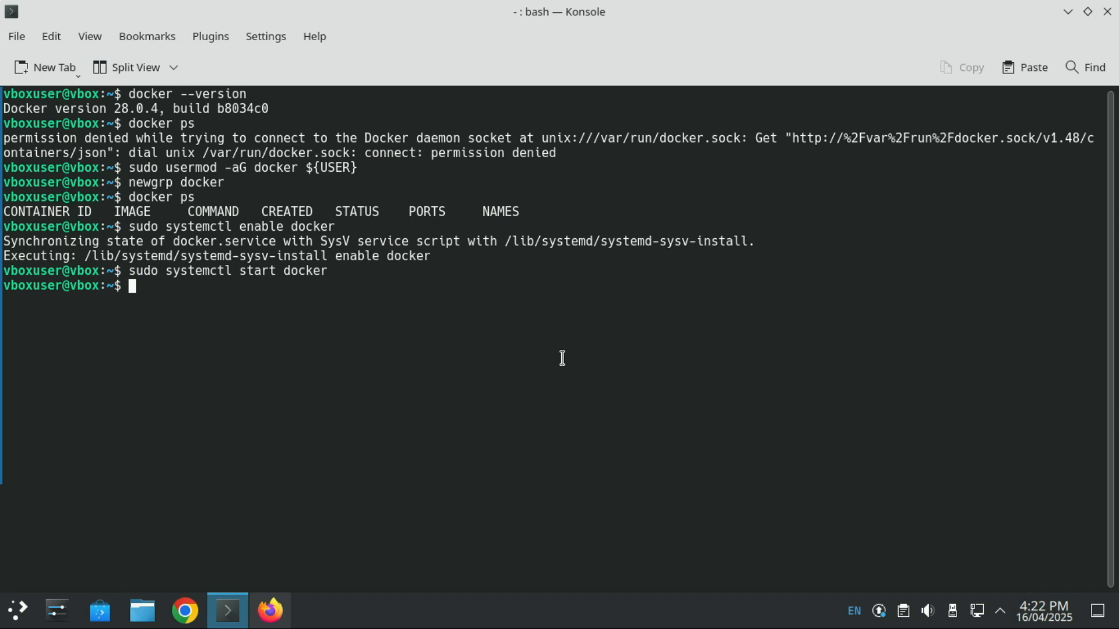